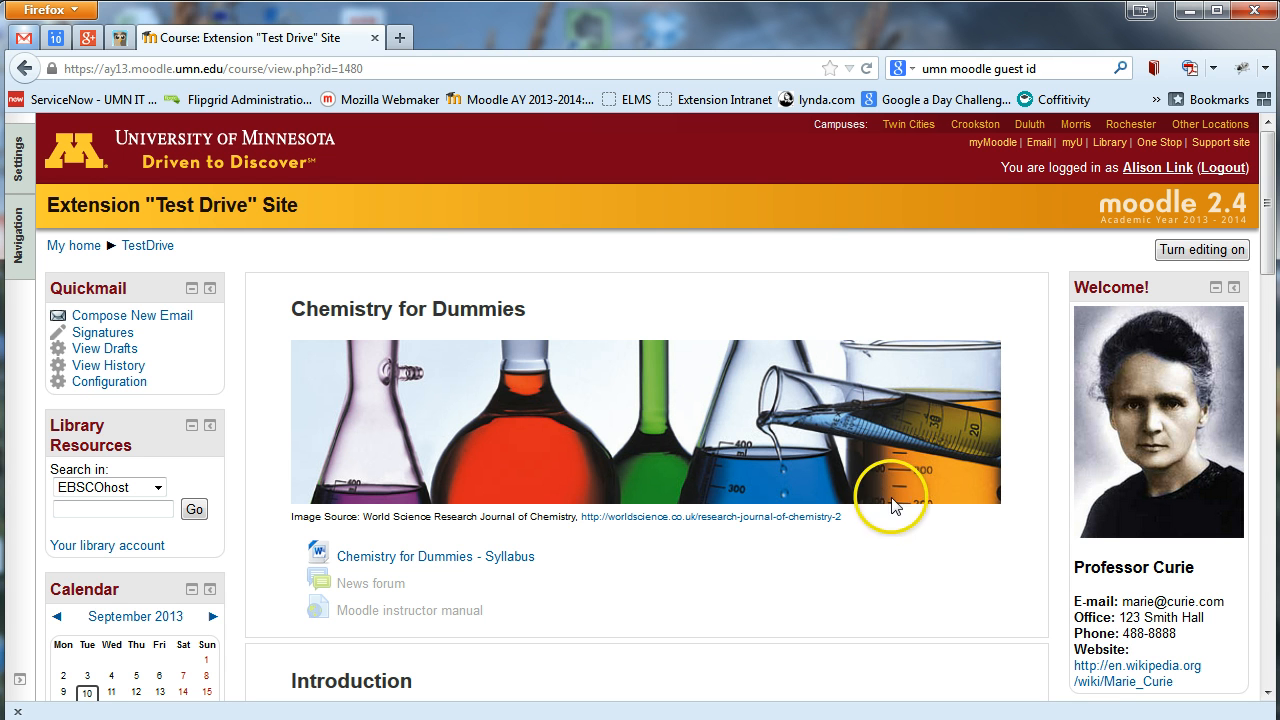
pyautogui.moveTo(420, 272)
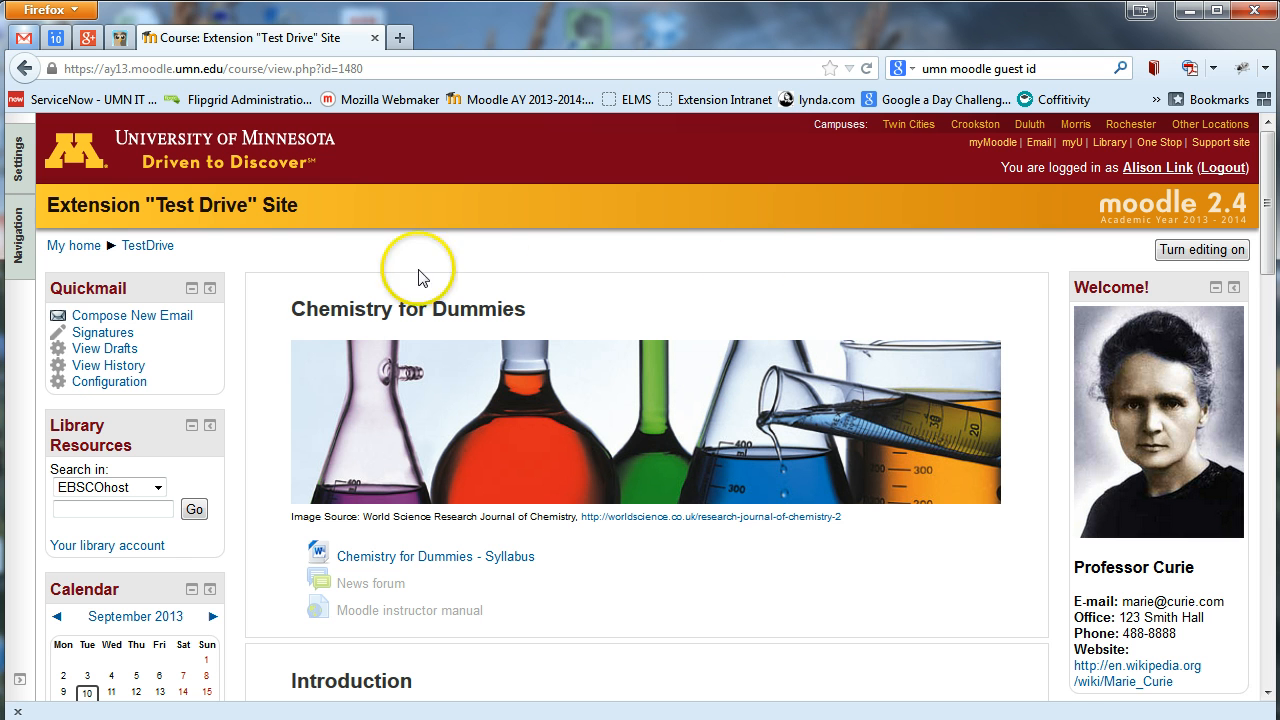
pyautogui.moveTo(345, 445)
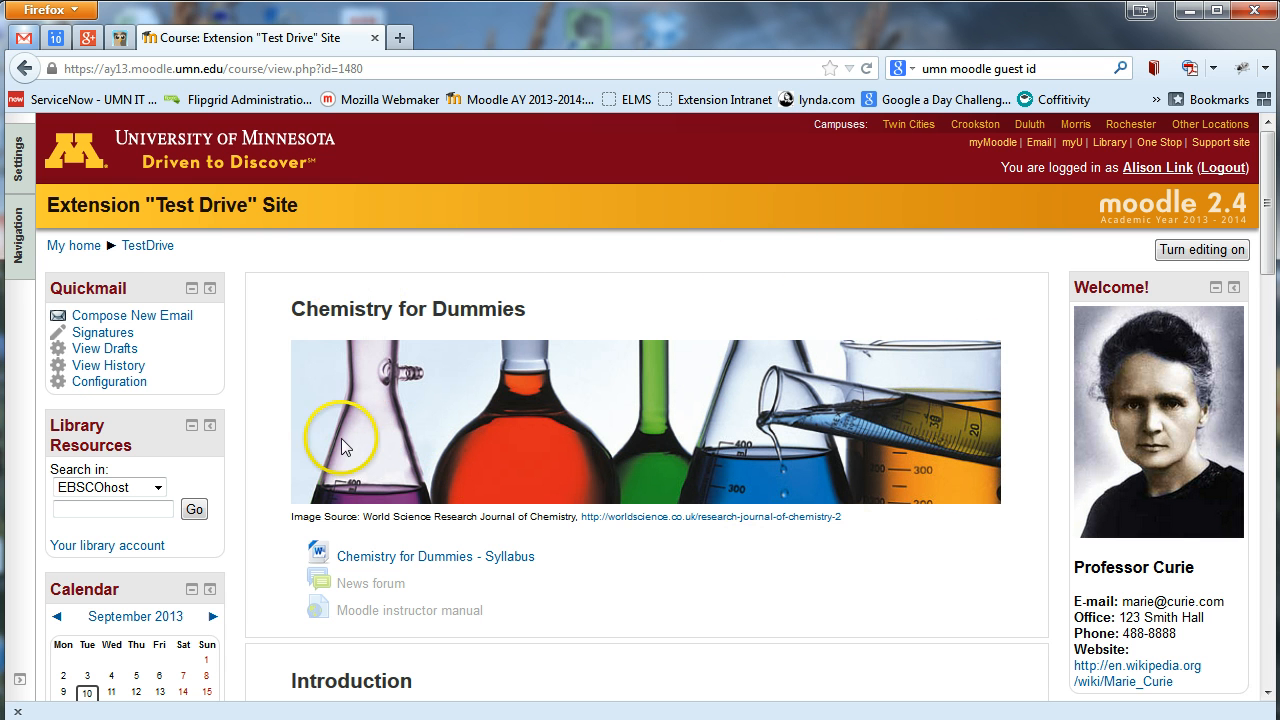
pyautogui.moveTo(770, 413)
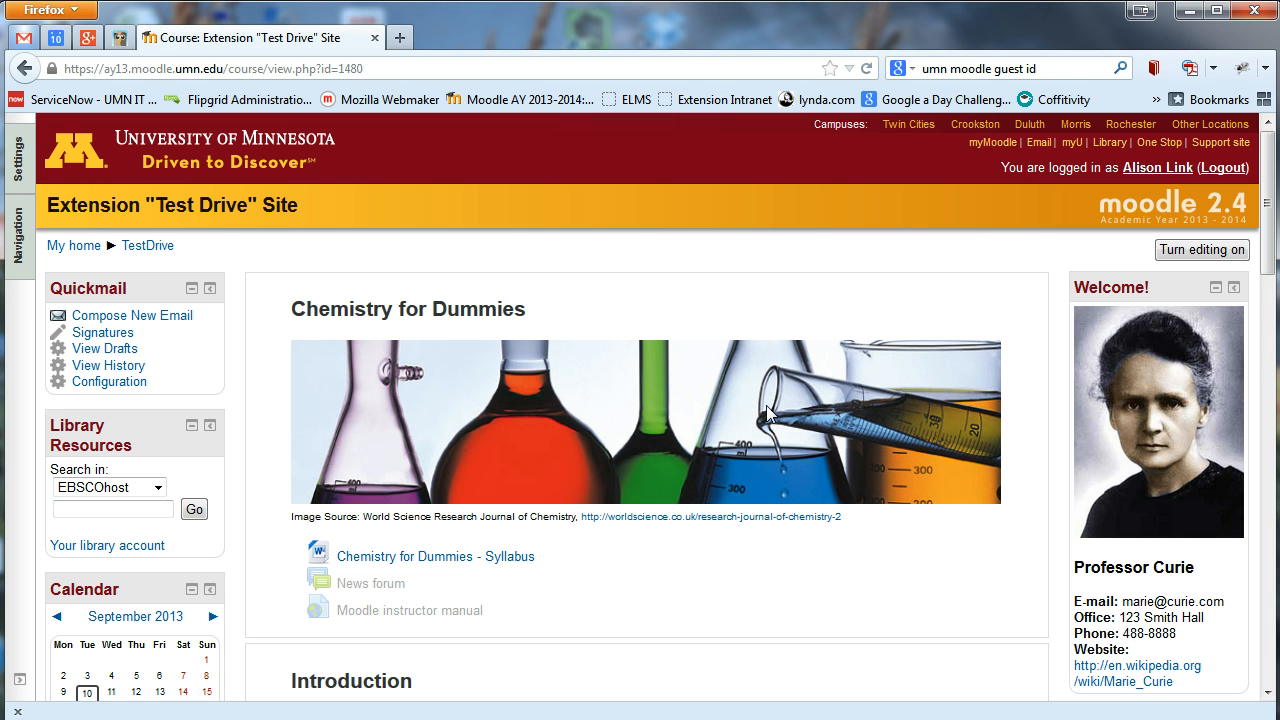
pyautogui.moveTo(760, 416)
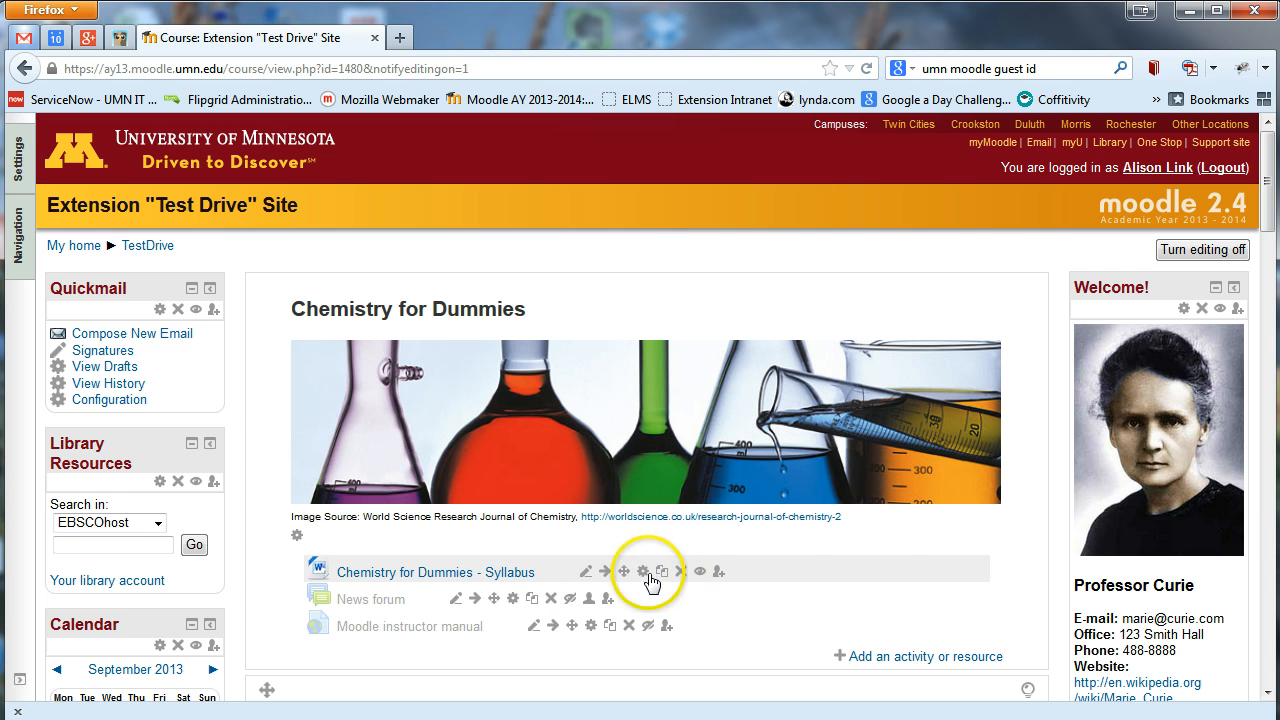
pyautogui.moveTo(662, 572)
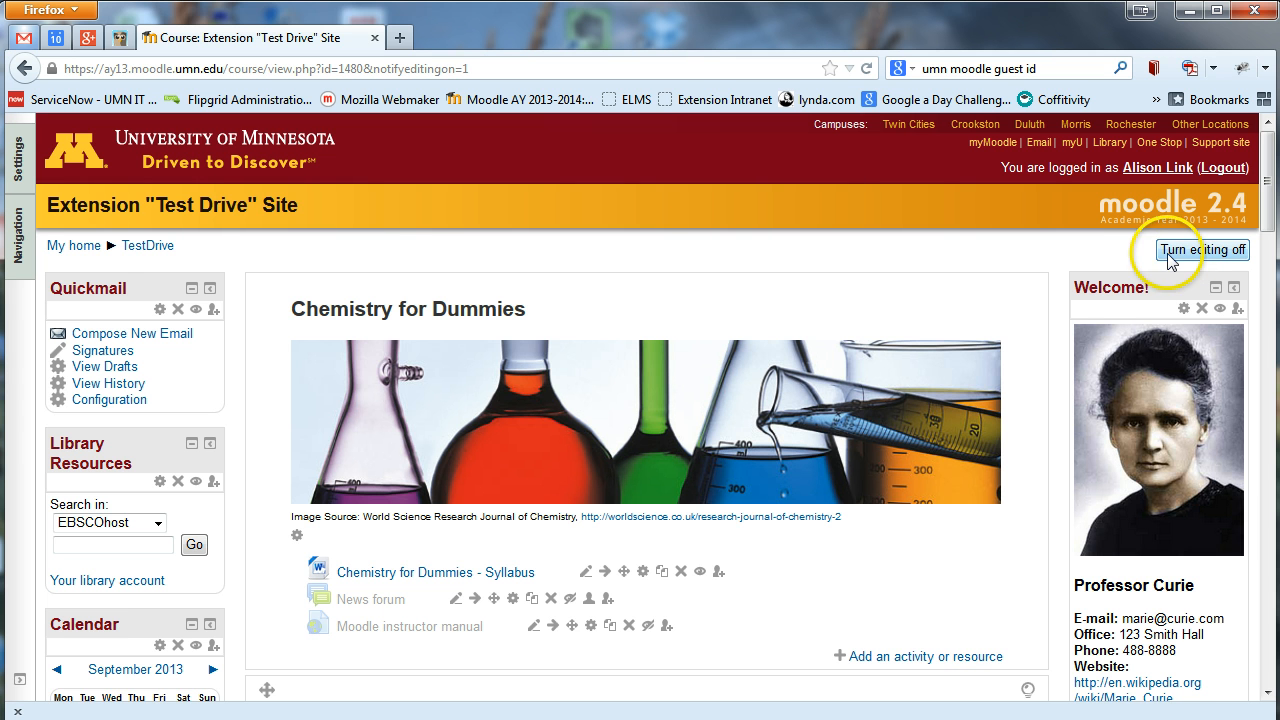
pyautogui.moveTo(910, 365)
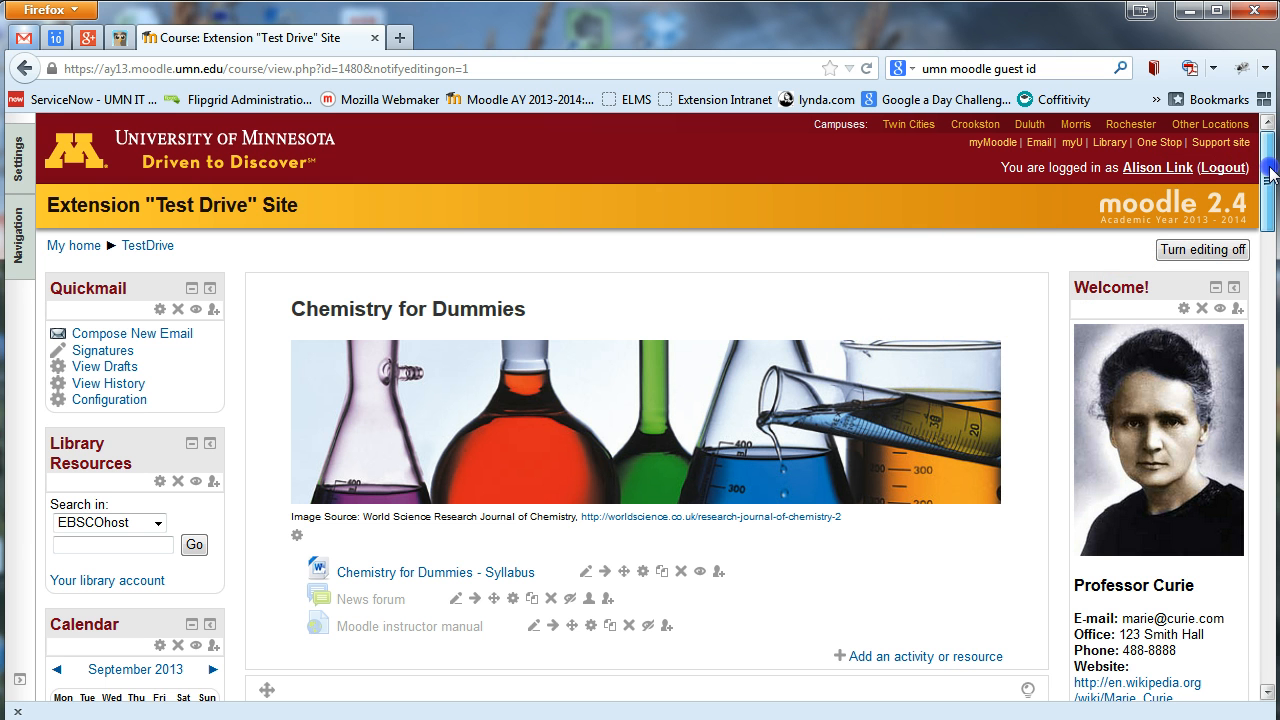
pyautogui.scroll(-3)
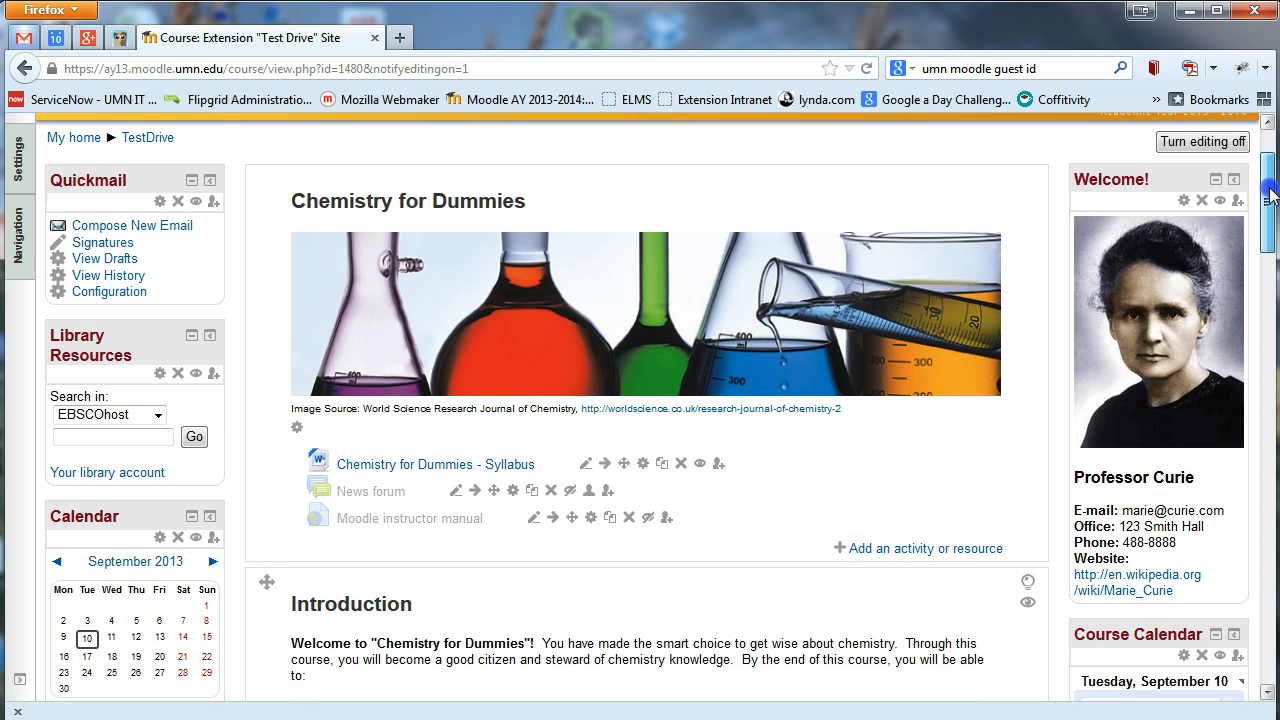
pyautogui.scroll(-3)
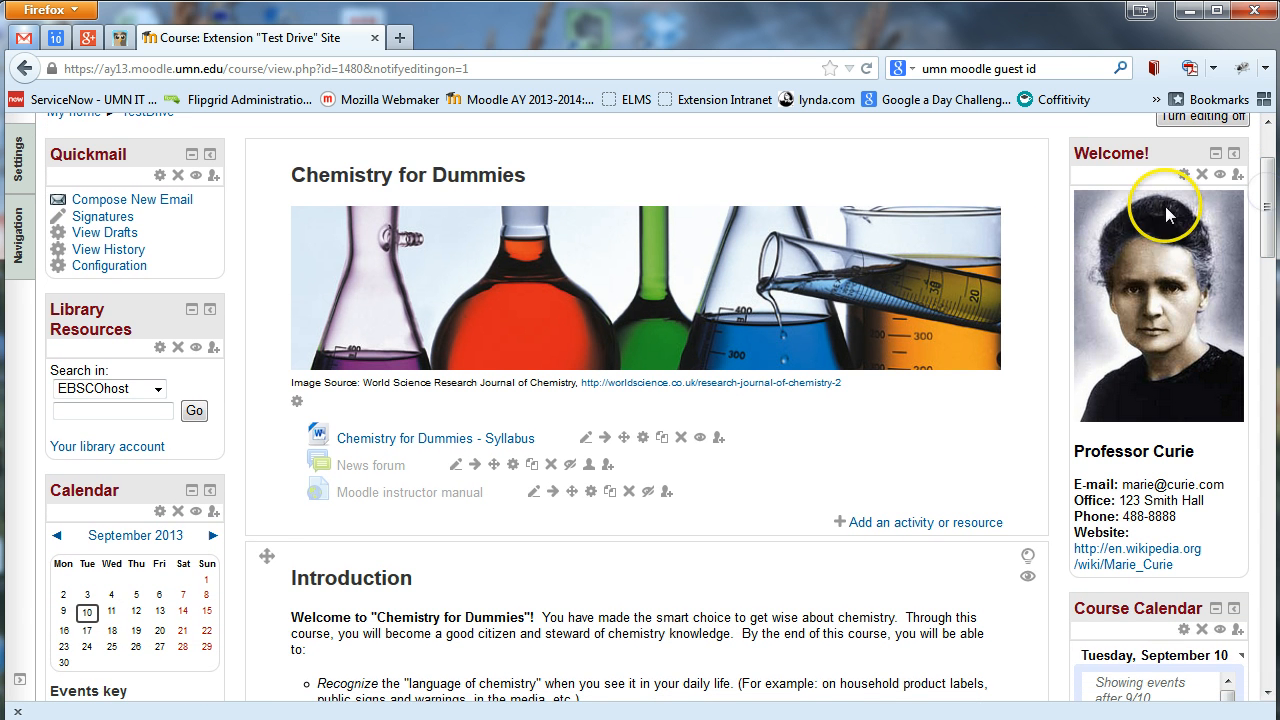
pyautogui.moveTo(705, 285)
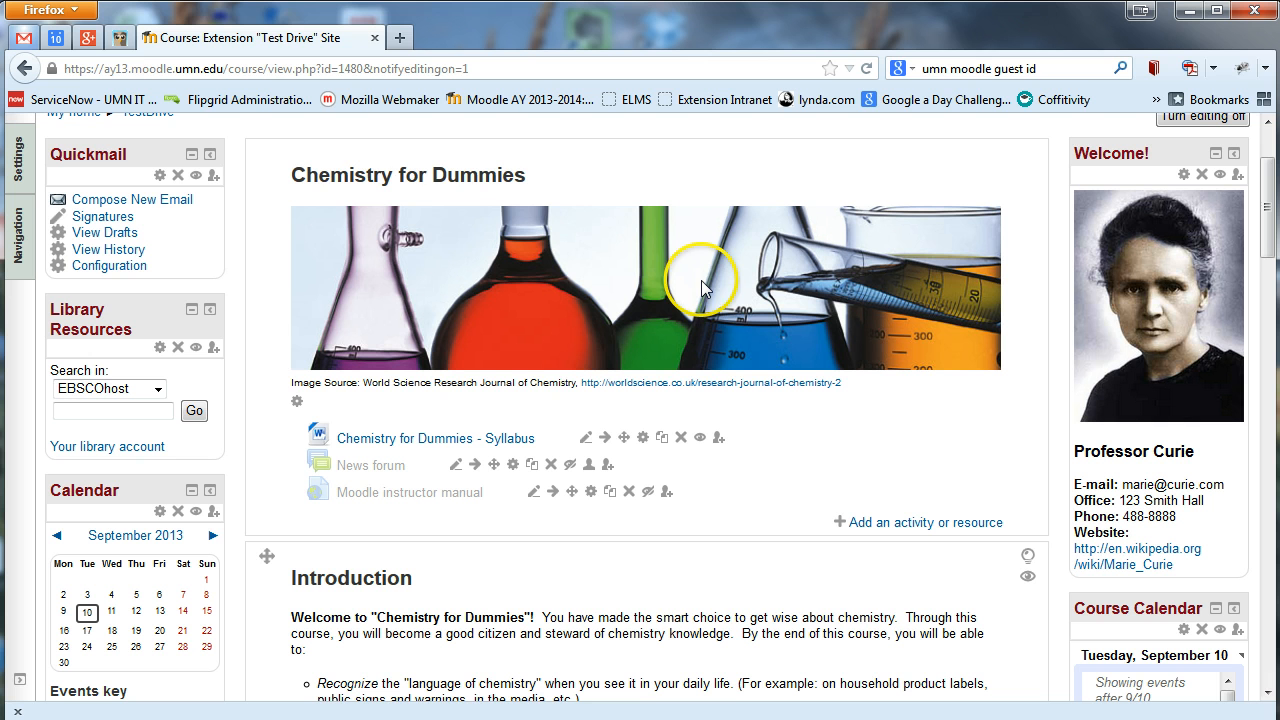
pyautogui.moveTo(665, 170)
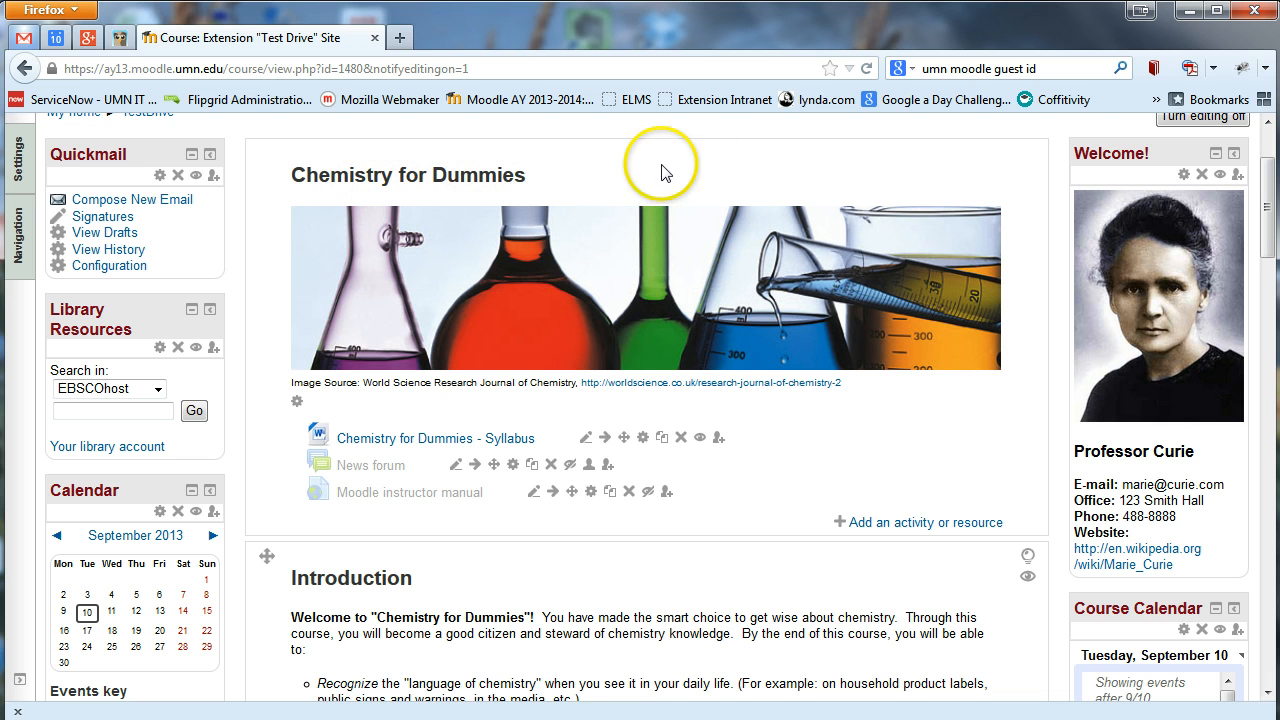
pyautogui.scroll(-3)
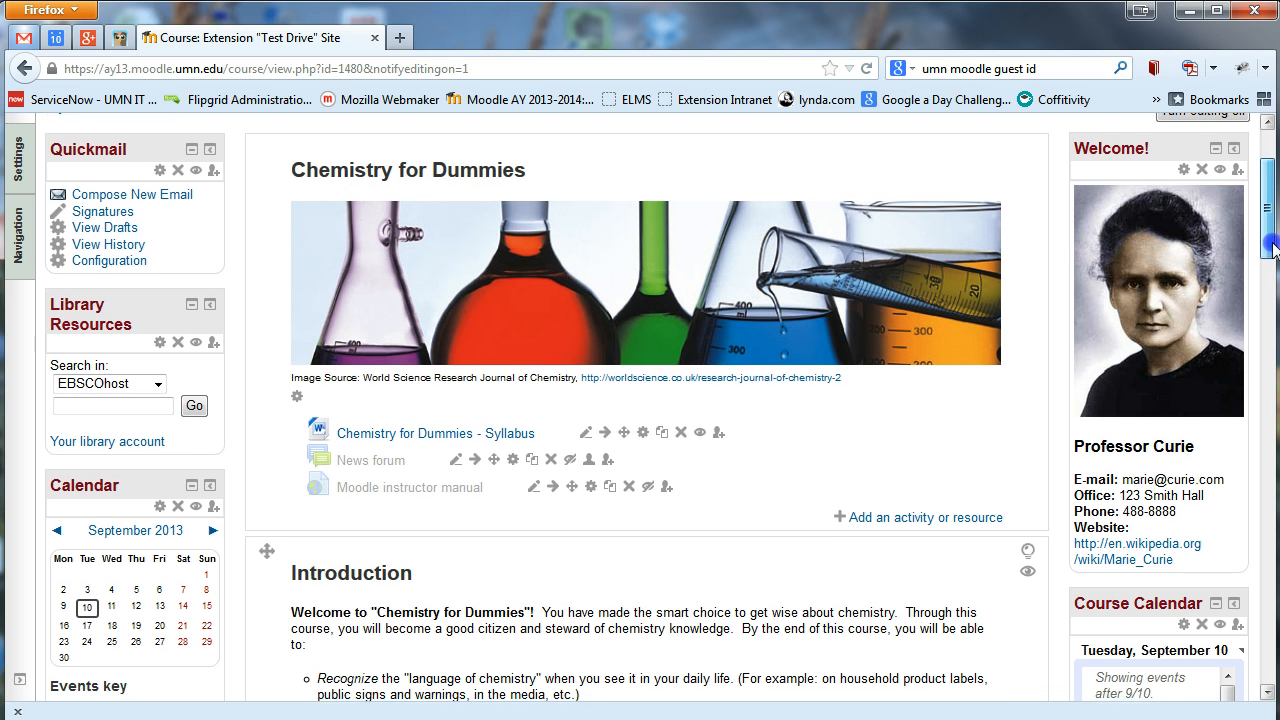
pyautogui.scroll(-3)
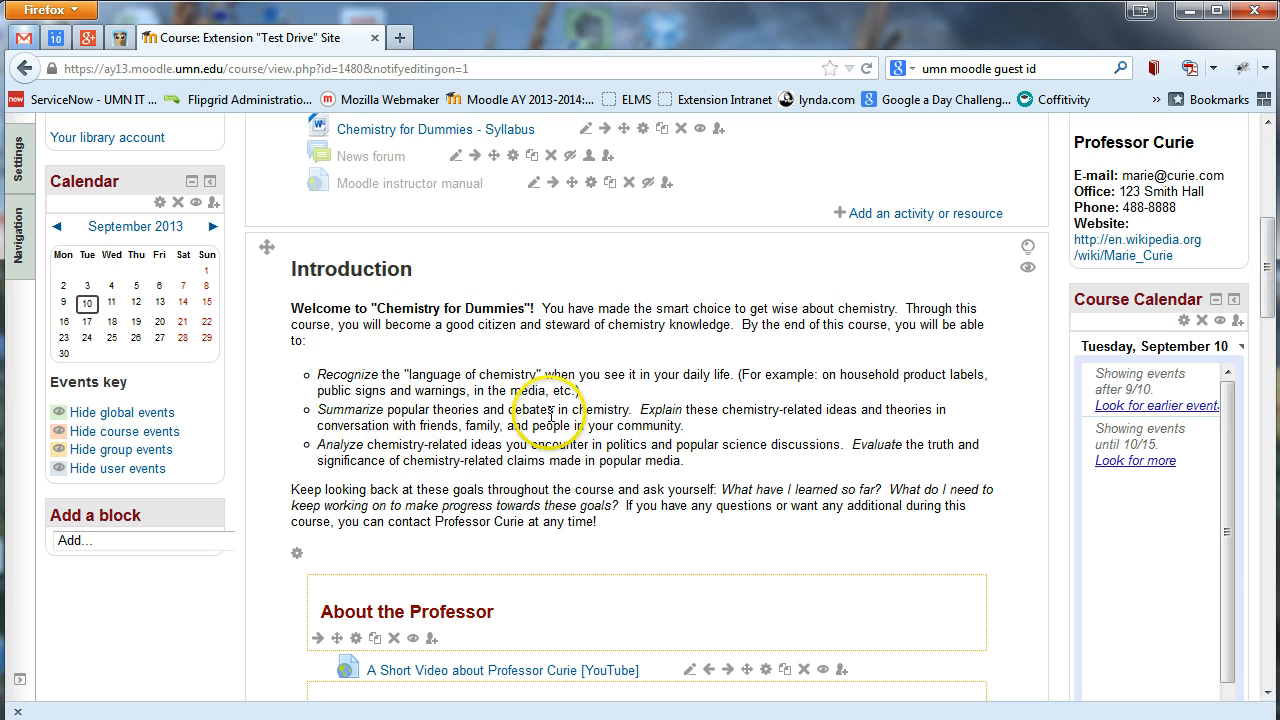
pyautogui.scroll(-3)
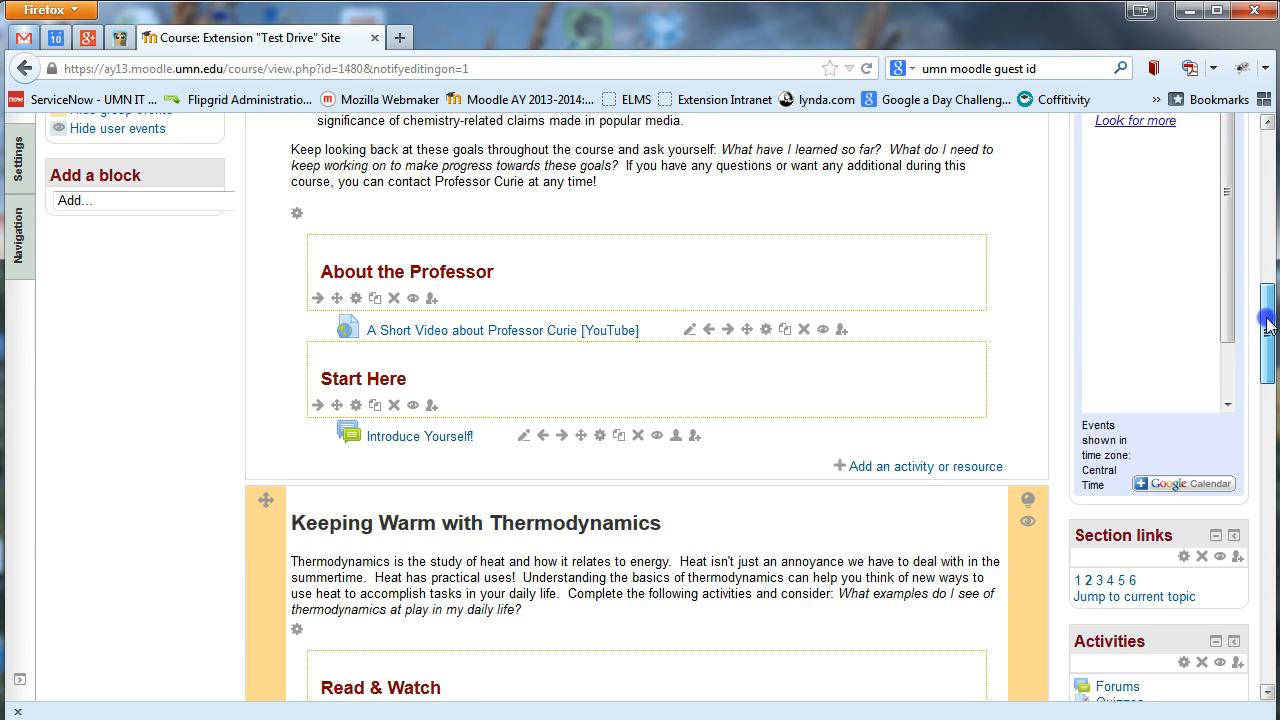
pyautogui.scroll(-3)
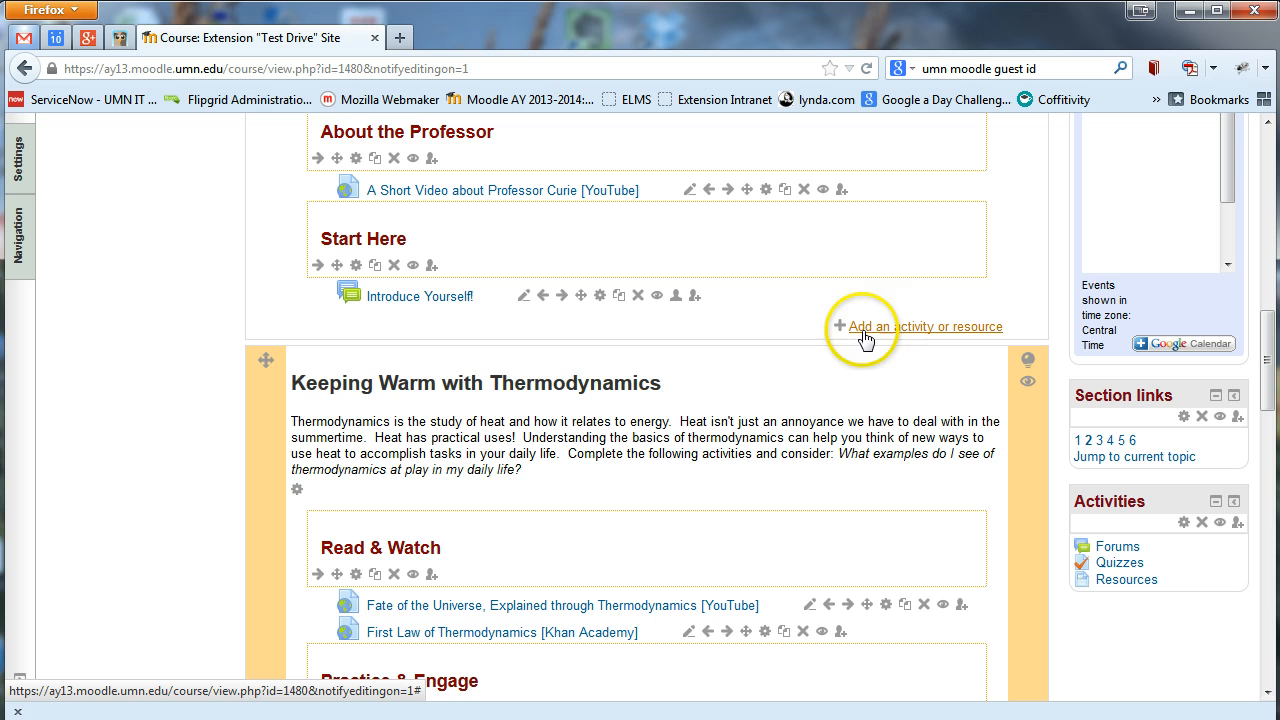
pyautogui.moveTo(1185, 237)
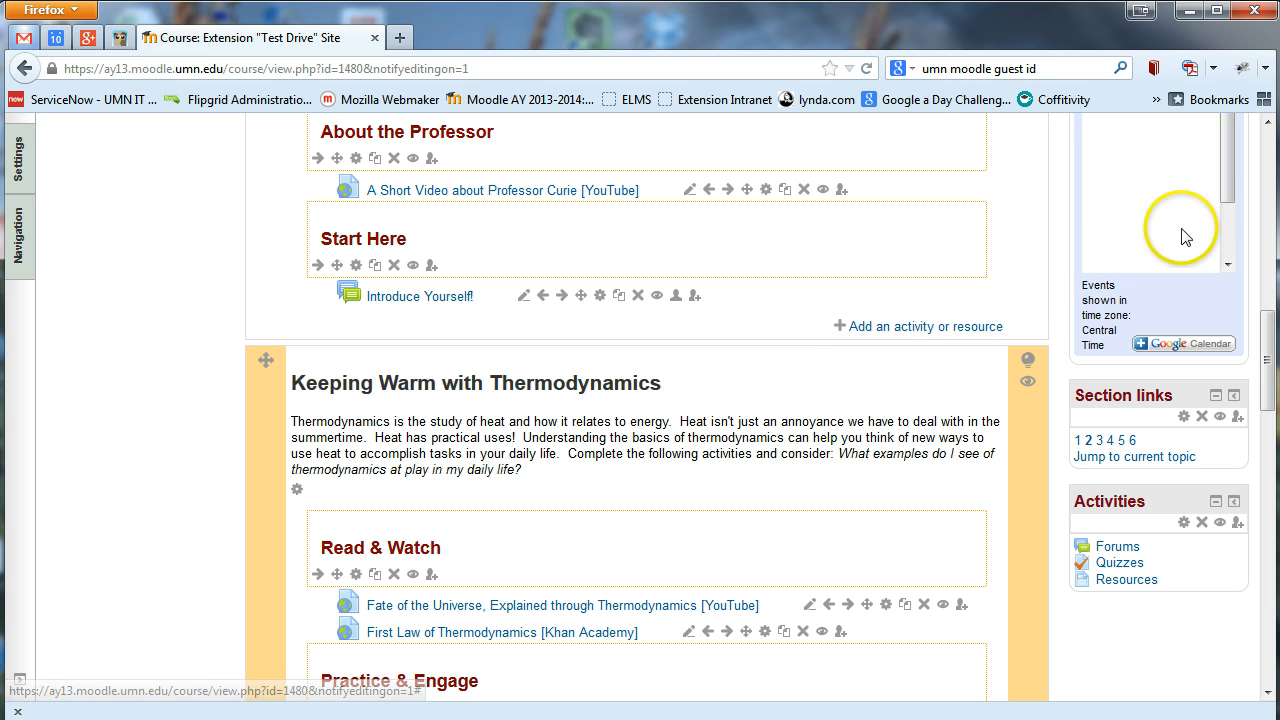
pyautogui.scroll(-3)
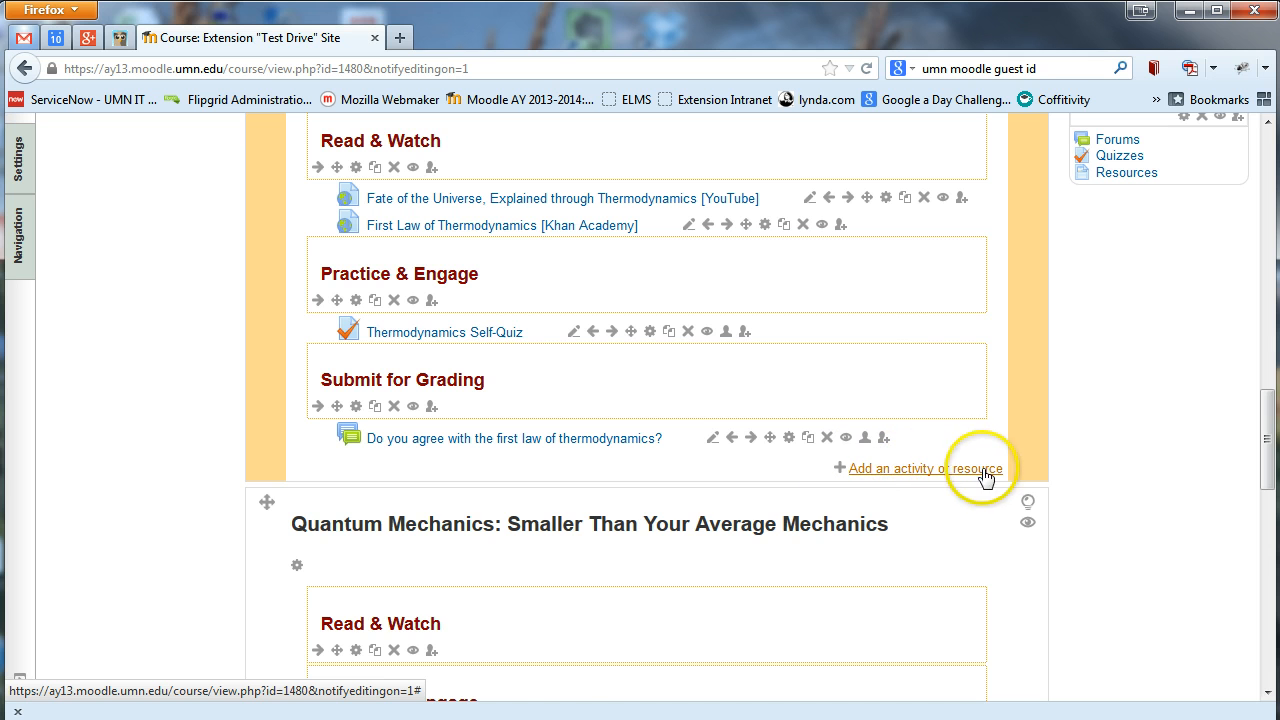
pyautogui.scroll(-3)
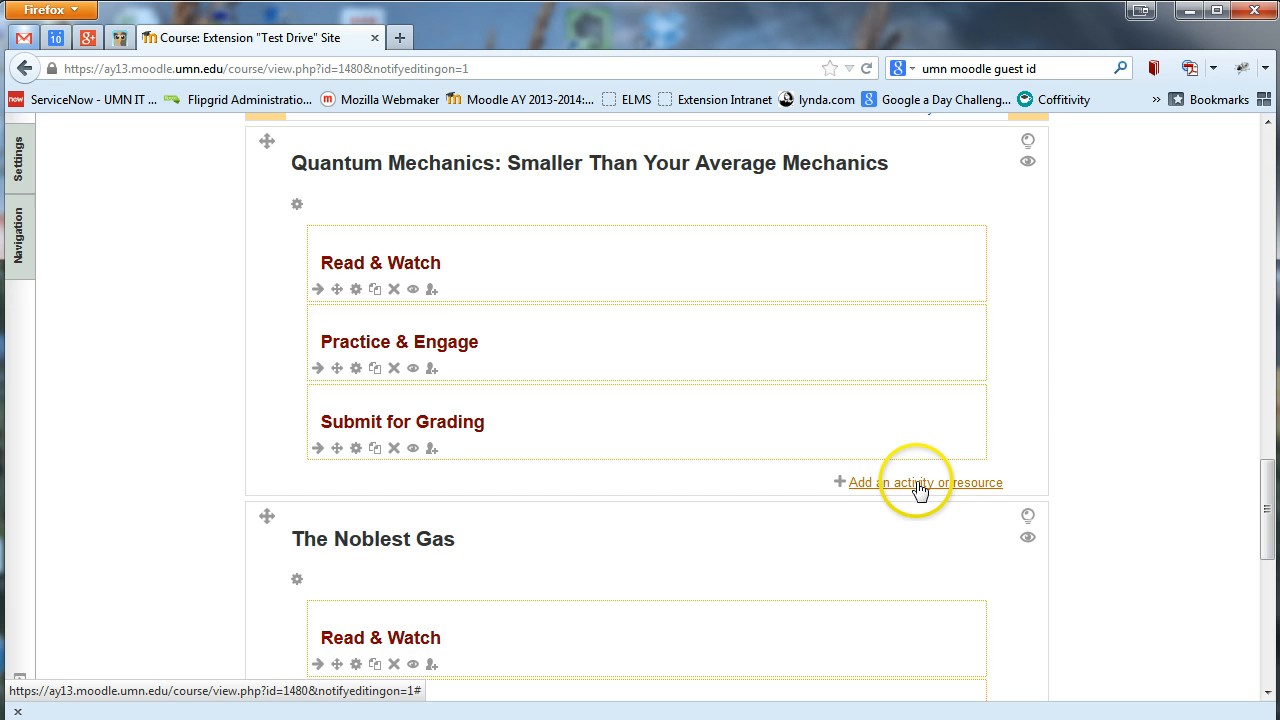
# Open the activity chooser for Quantum Mechanics and select URL to read its description
pyautogui.click(924, 482)
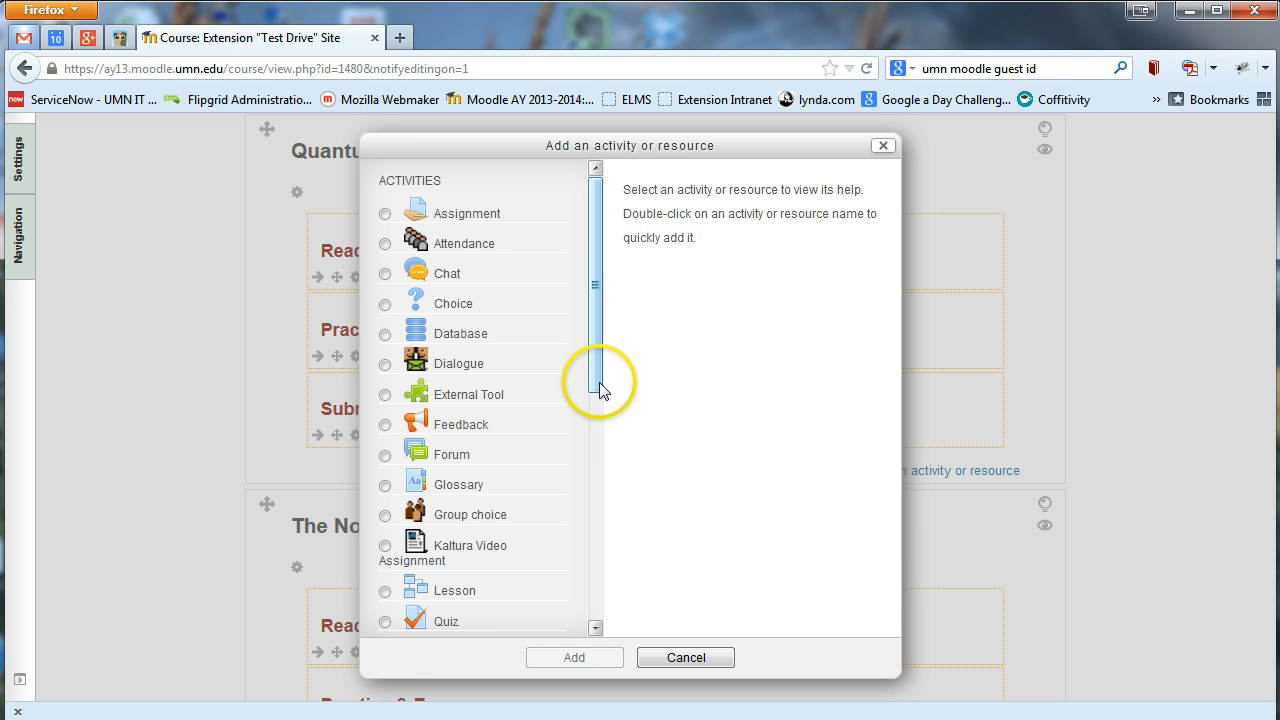
pyautogui.moveTo(594, 392)
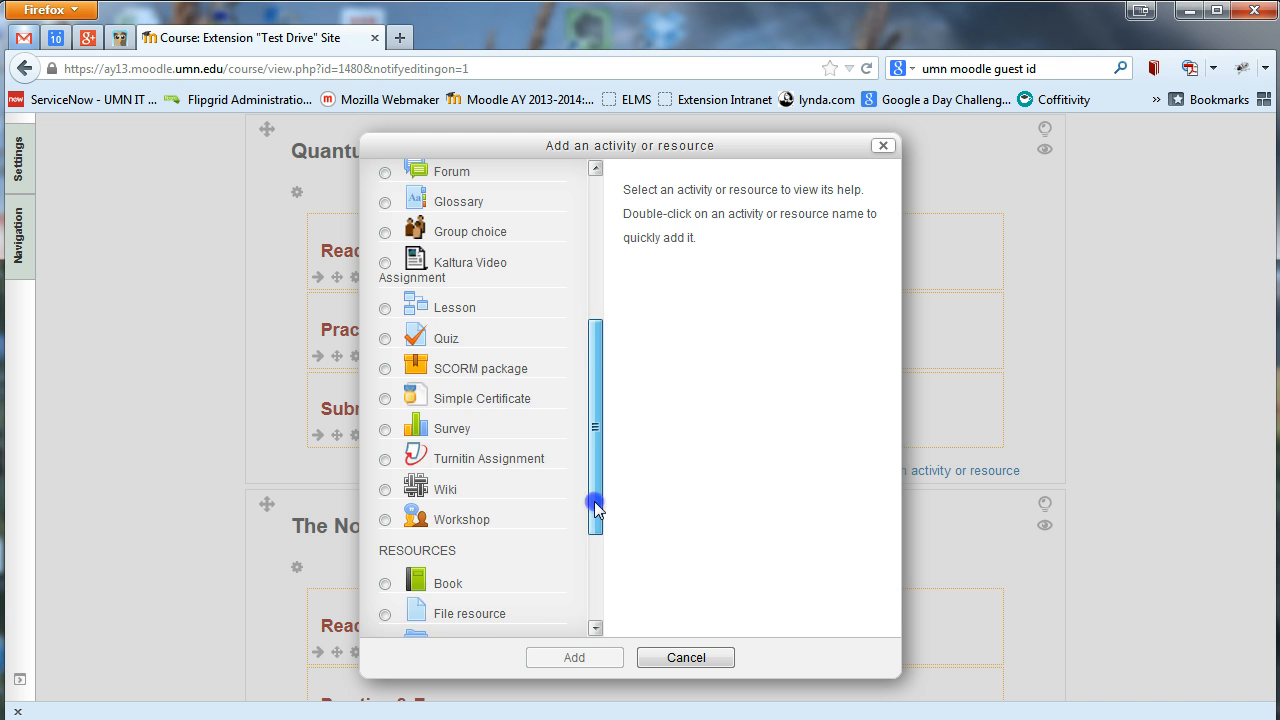
pyautogui.scroll(-3)
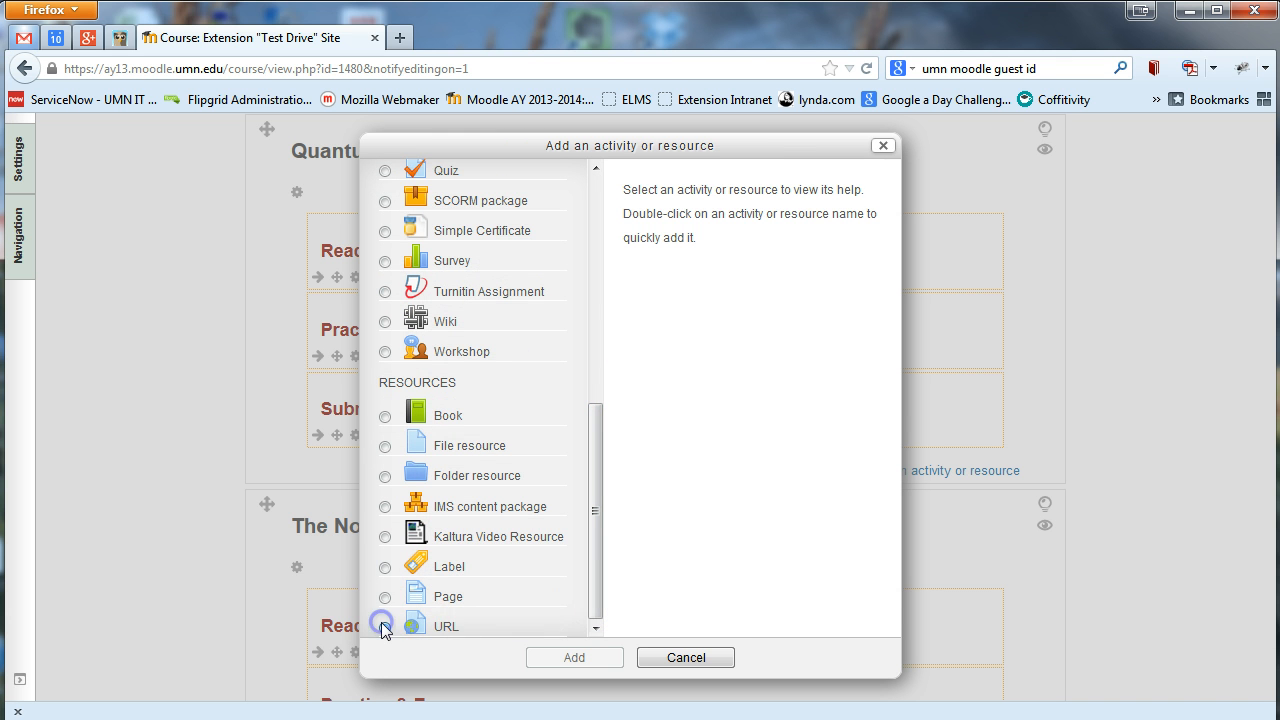
pyautogui.click(385, 626)
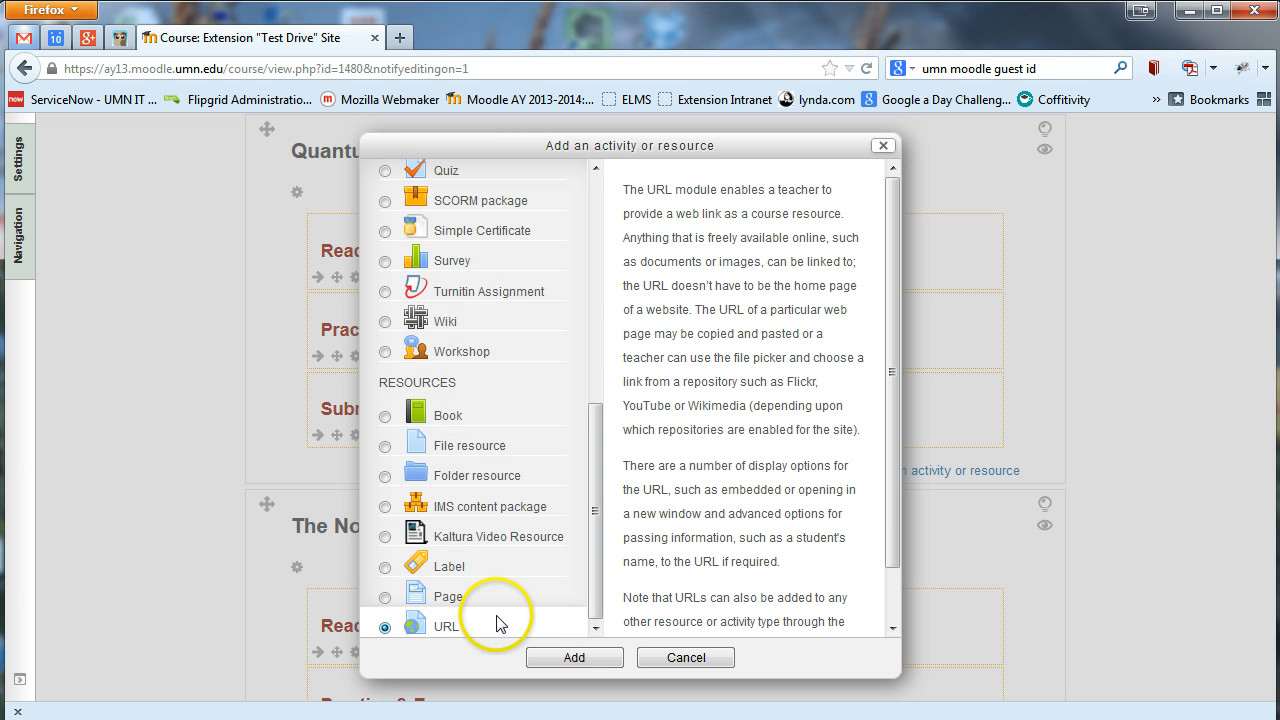
pyautogui.moveTo(490, 631)
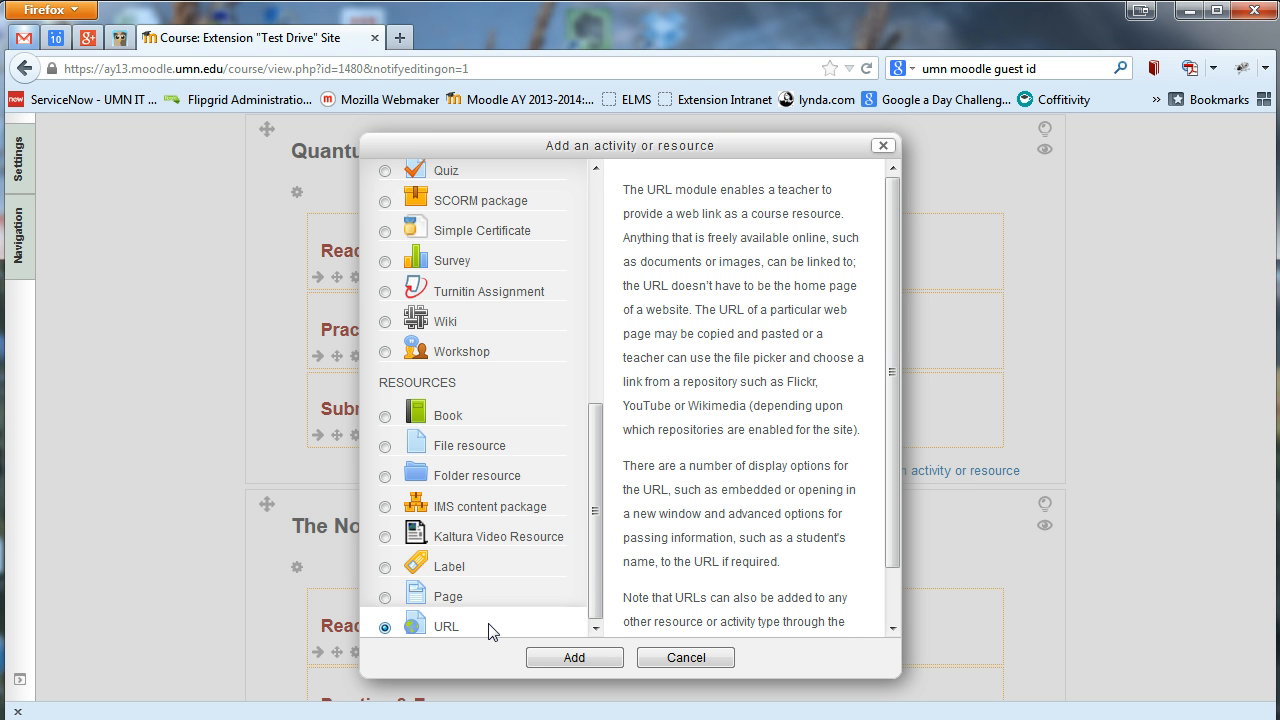
# Select Assignment, then Forum, in the chooser to read their descriptions
pyautogui.scroll(3)
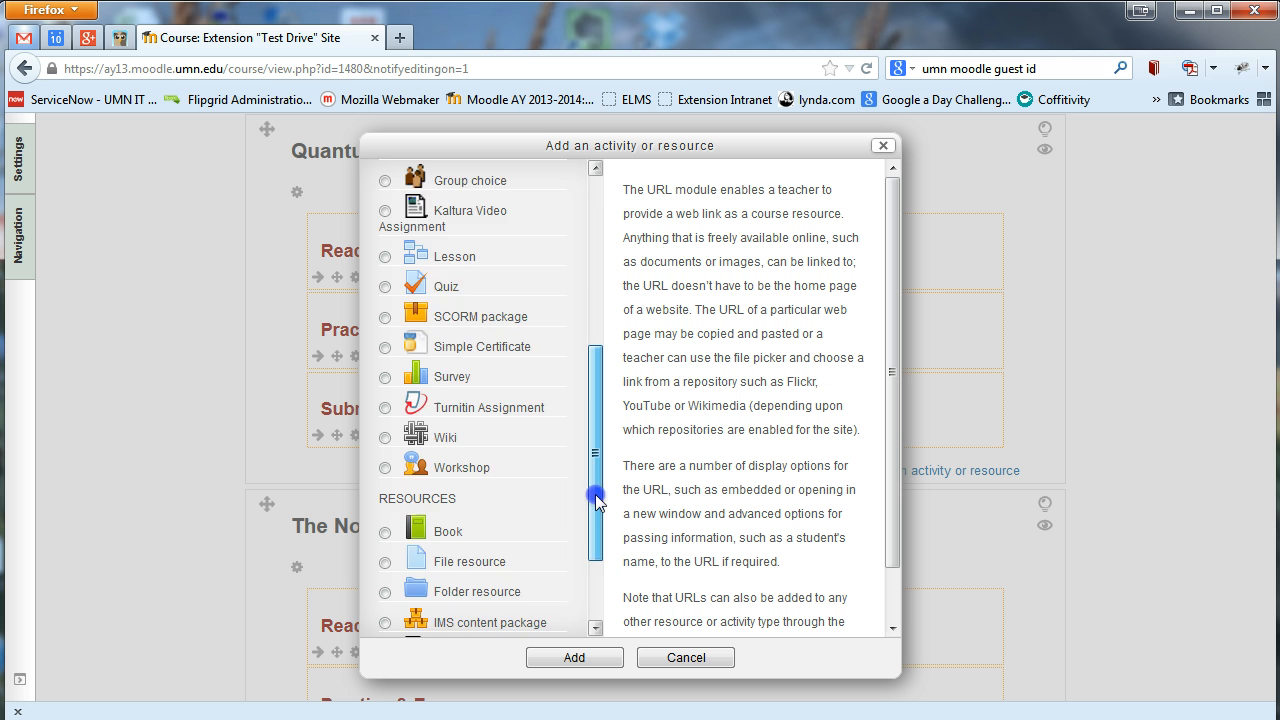
pyautogui.scroll(3)
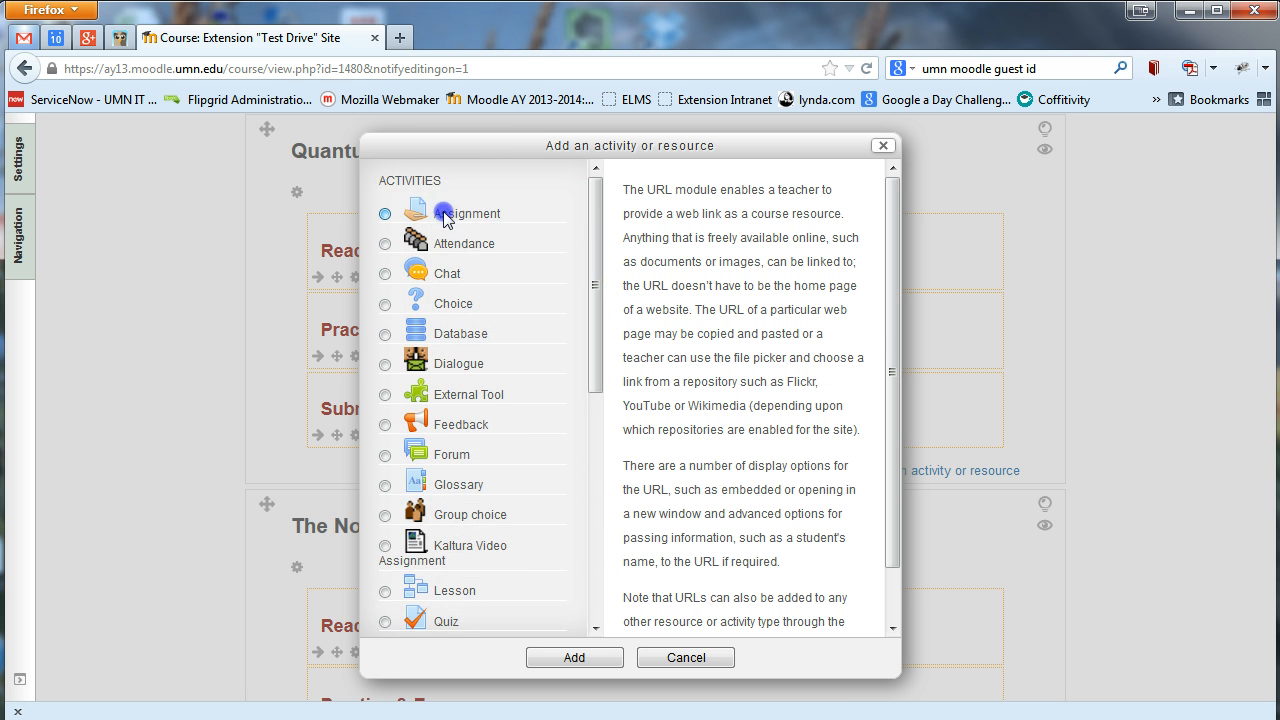
pyautogui.click(385, 212)
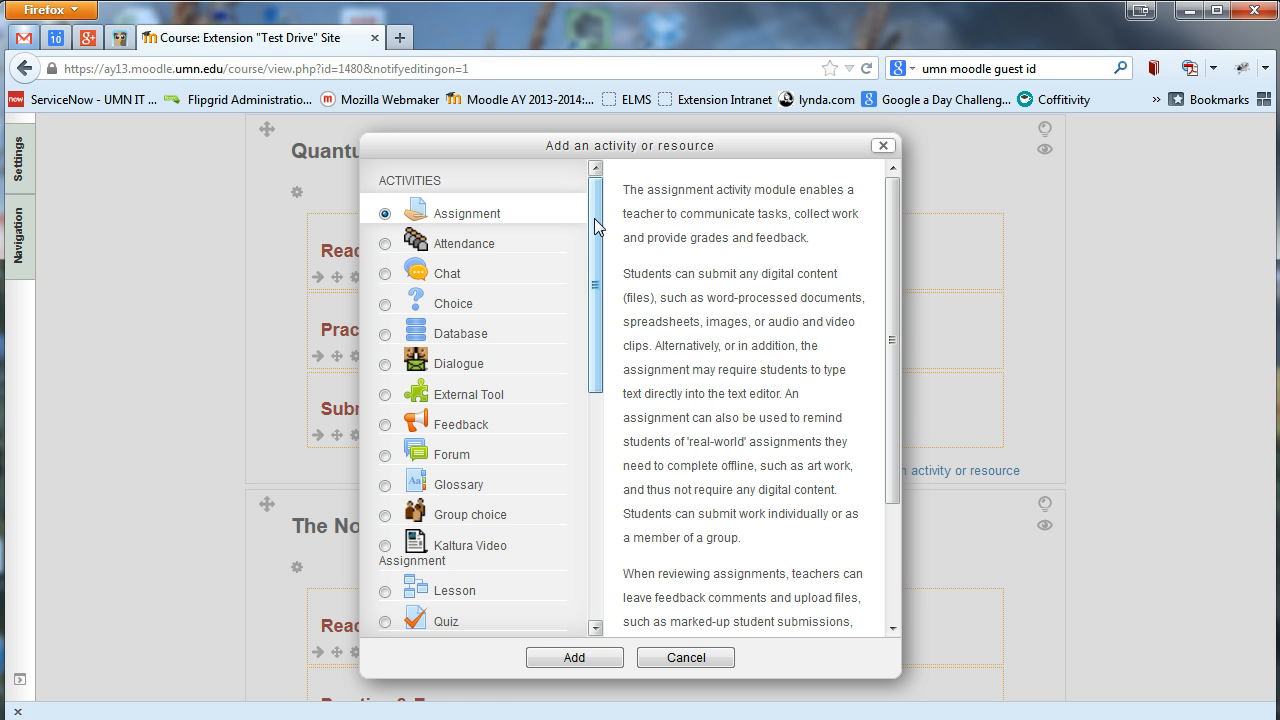
pyautogui.scroll(-3)
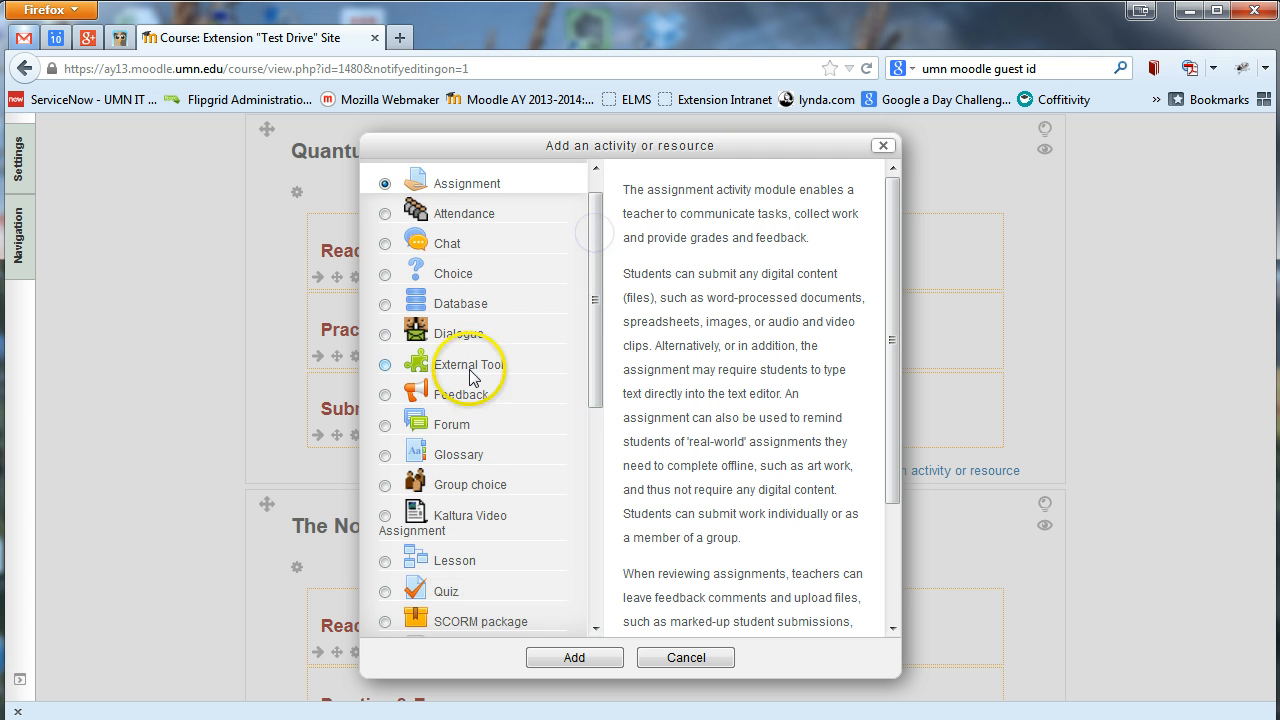
pyautogui.click(385, 424)
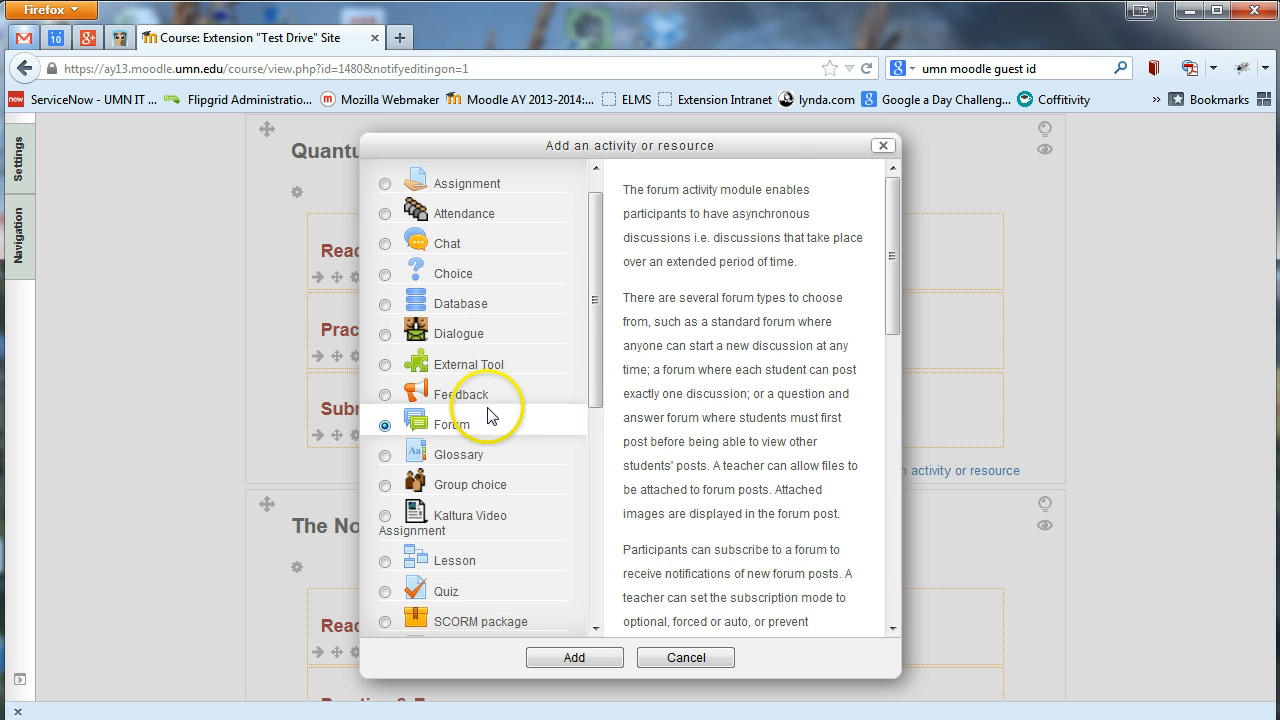
pyautogui.moveTo(535, 418)
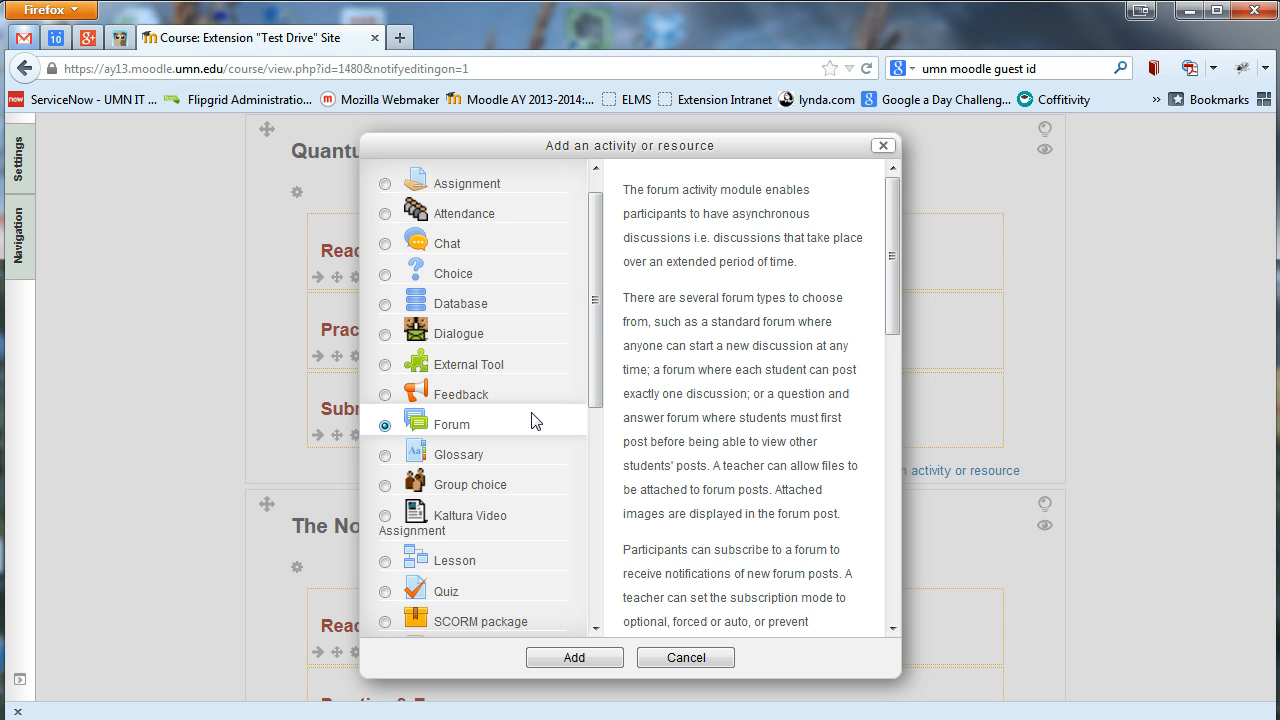
pyautogui.moveTo(550, 400)
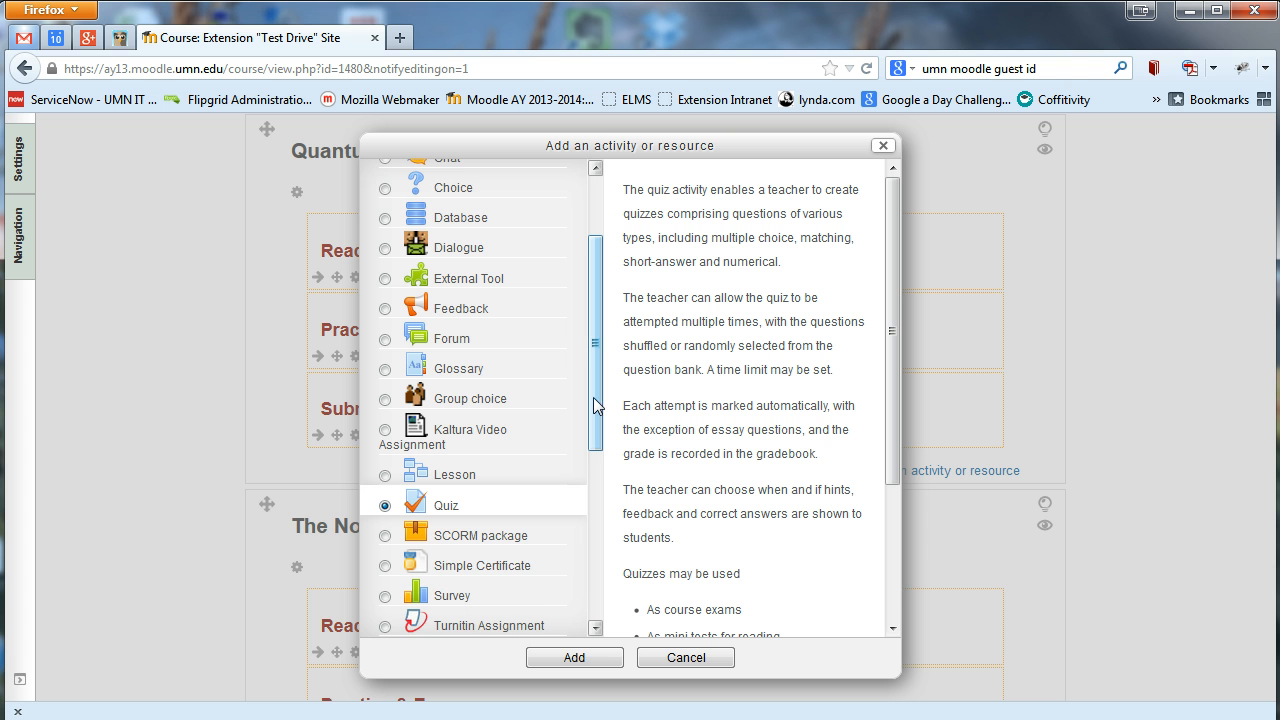
# Select the Page resource to see its text-editor web page description
pyautogui.scroll(-3)
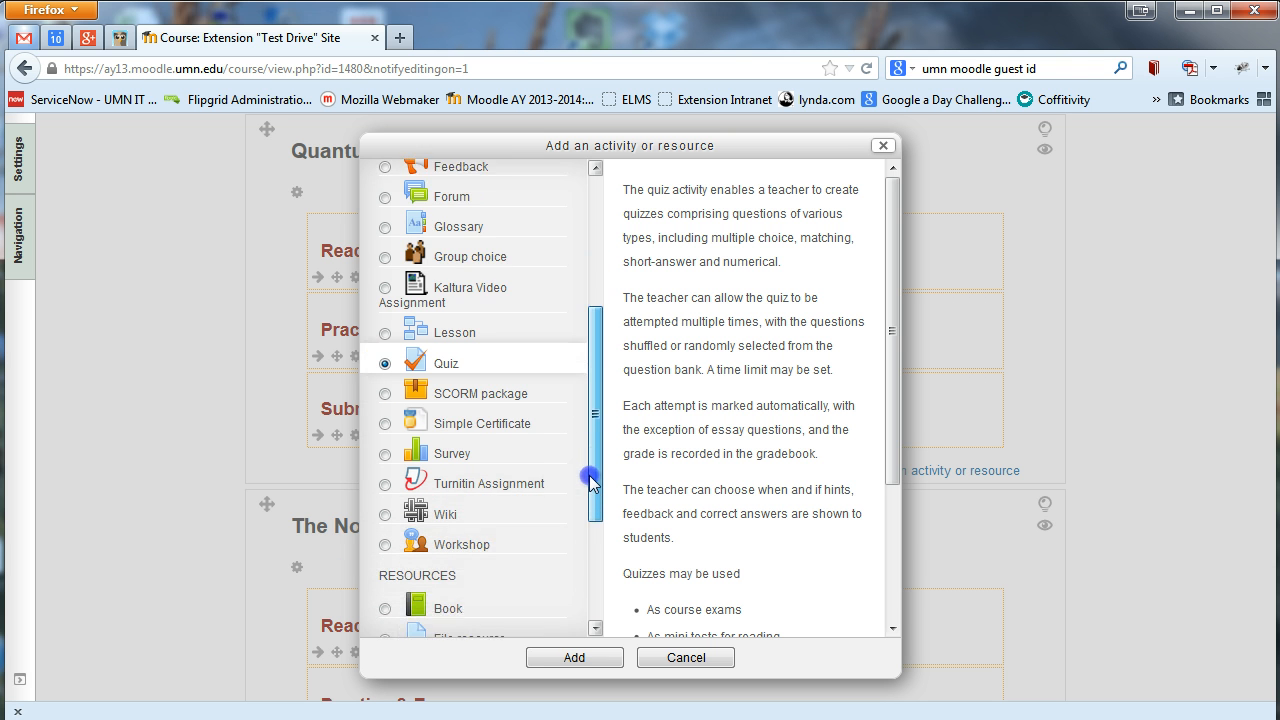
pyautogui.scroll(-3)
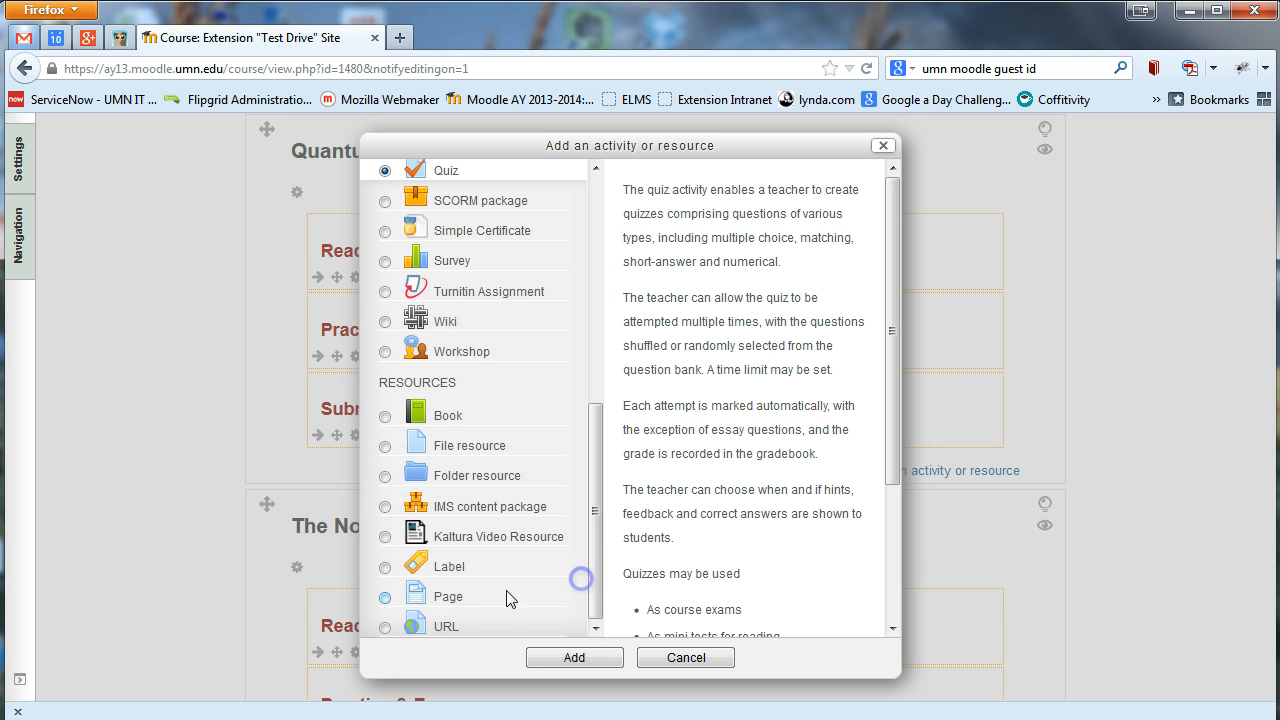
pyautogui.click(385, 595)
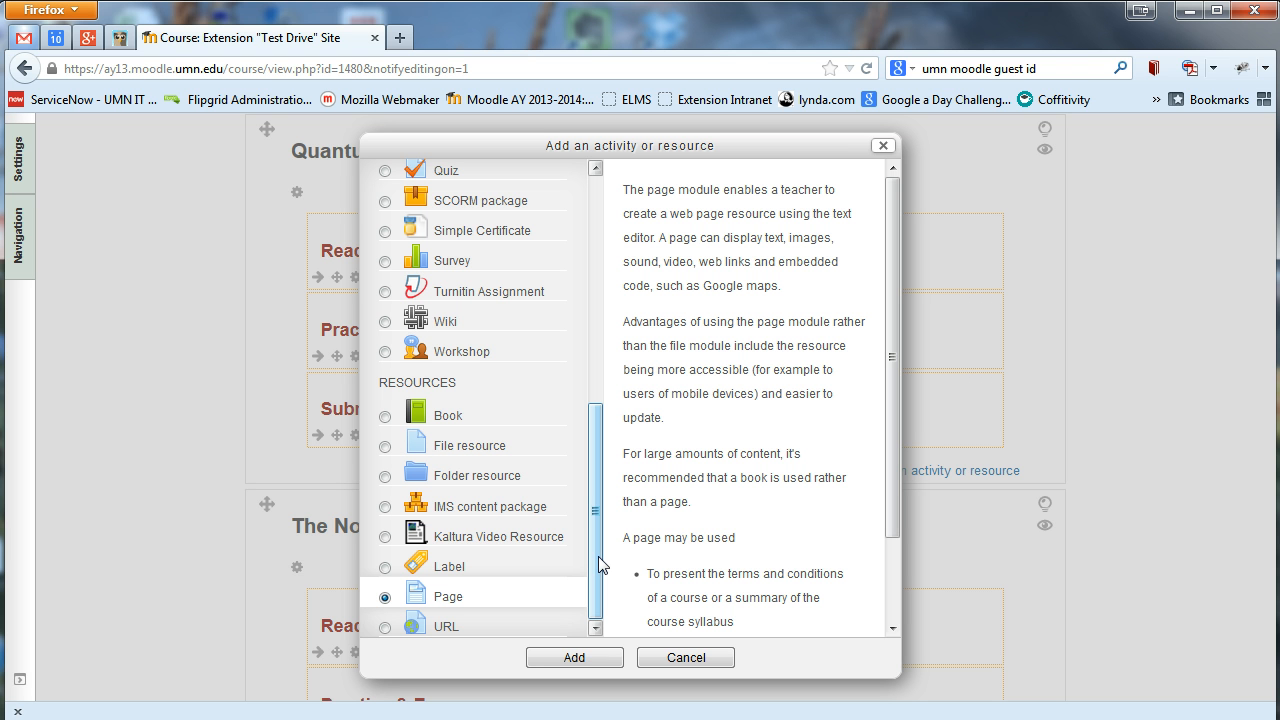
# Select the Label resource to see its description about inserting text and media
pyautogui.click(385, 565)
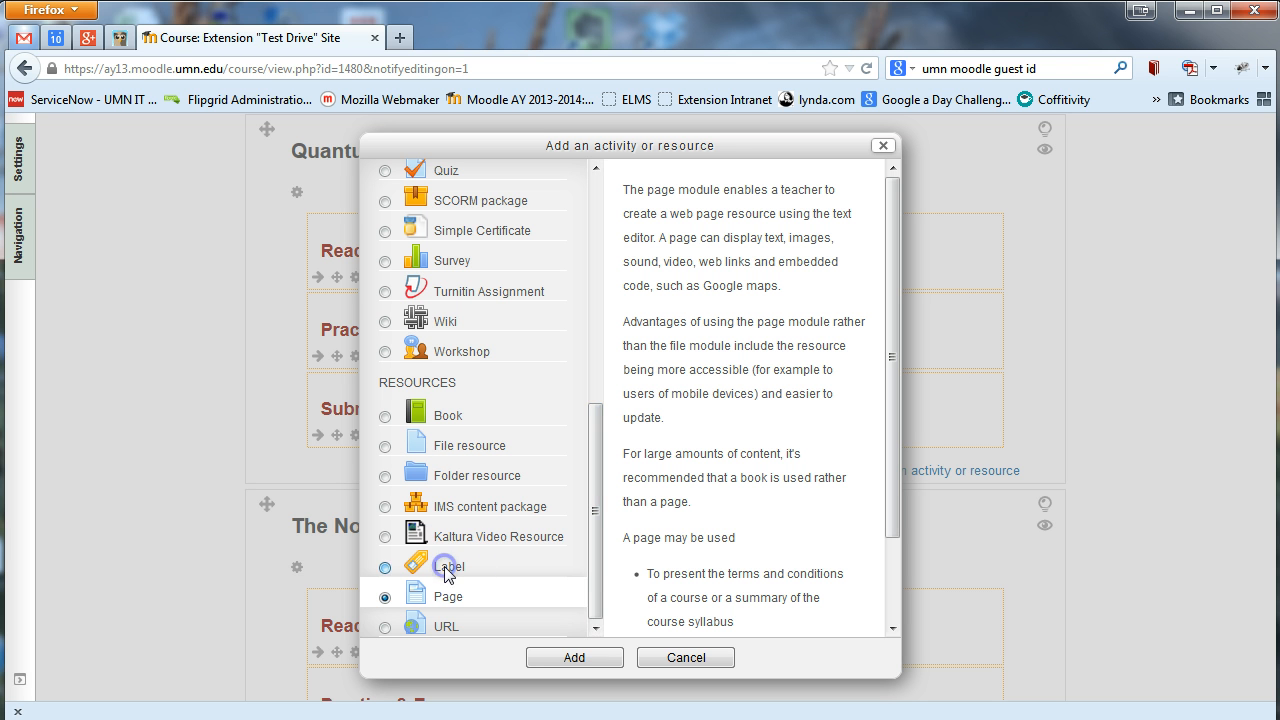
pyautogui.click(385, 565)
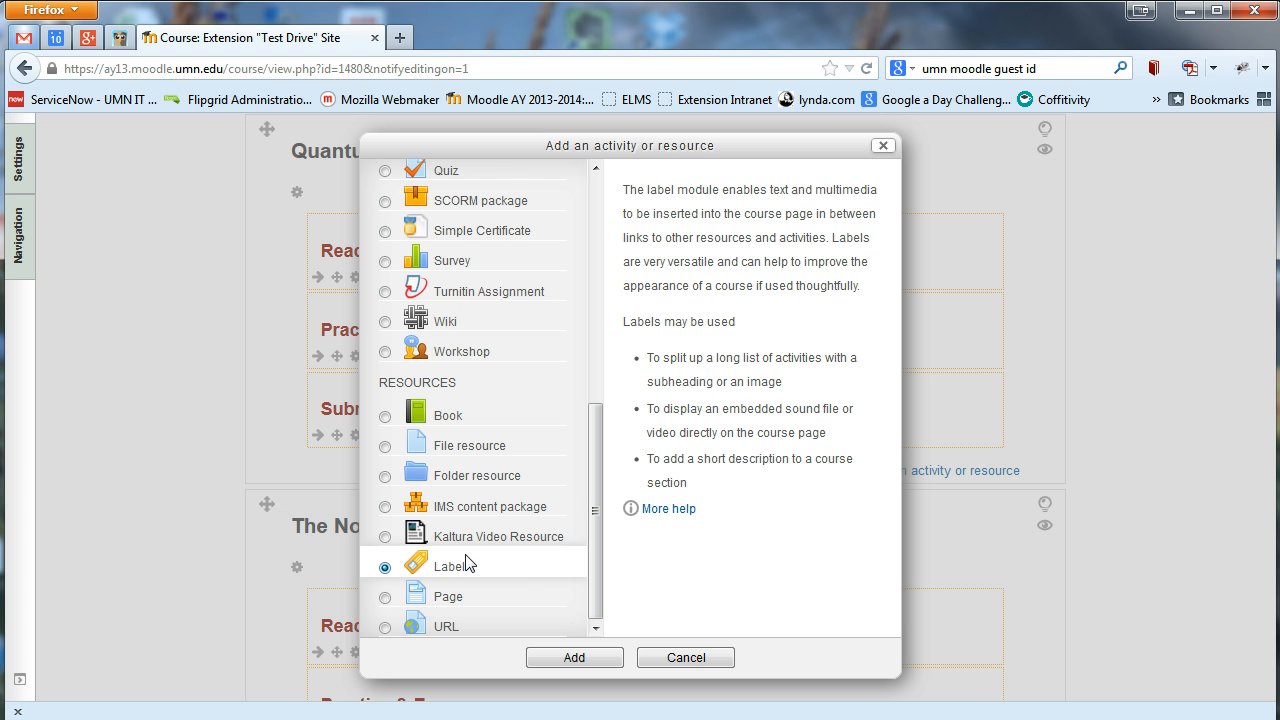
pyautogui.moveTo(455, 445)
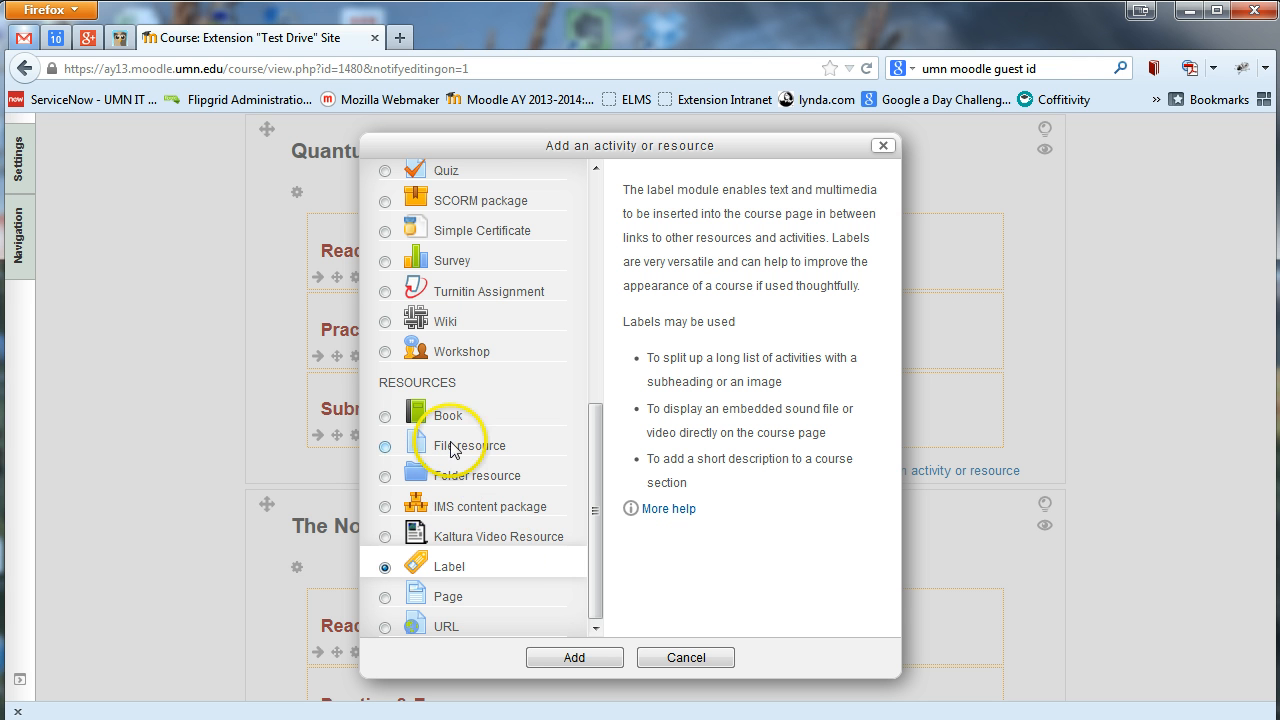
pyautogui.moveTo(457, 567)
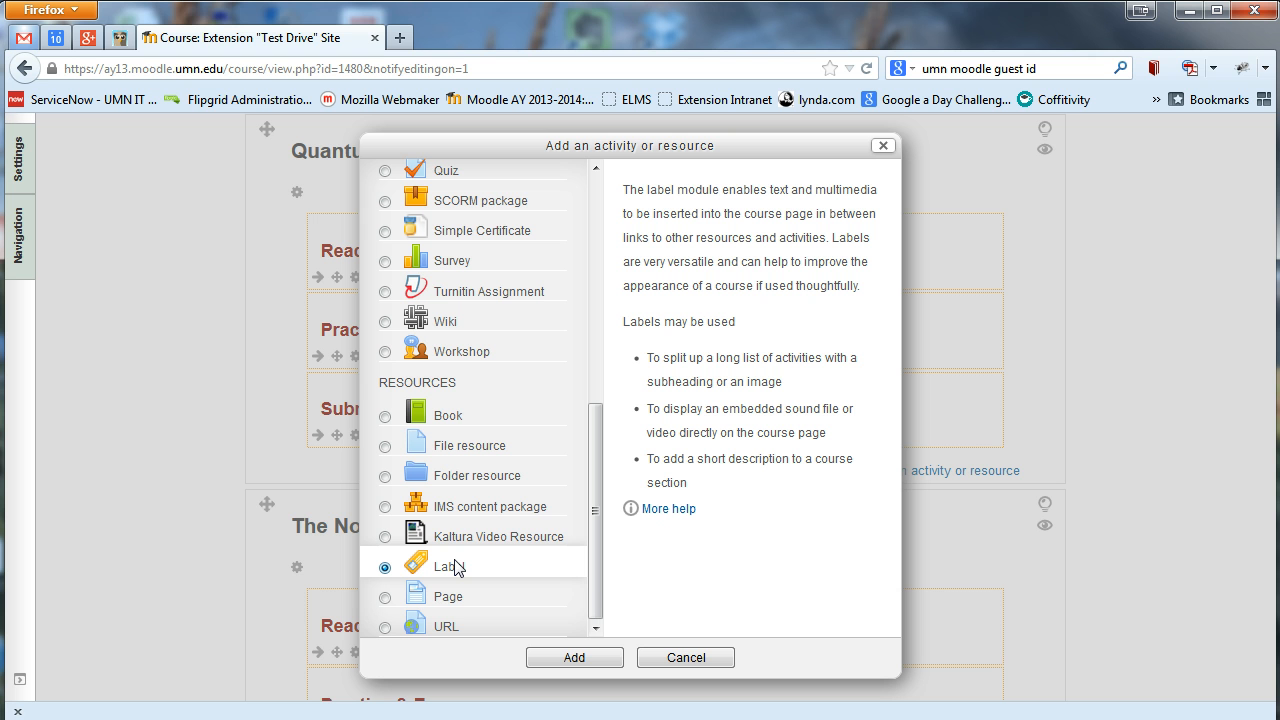
pyautogui.moveTo(550, 530)
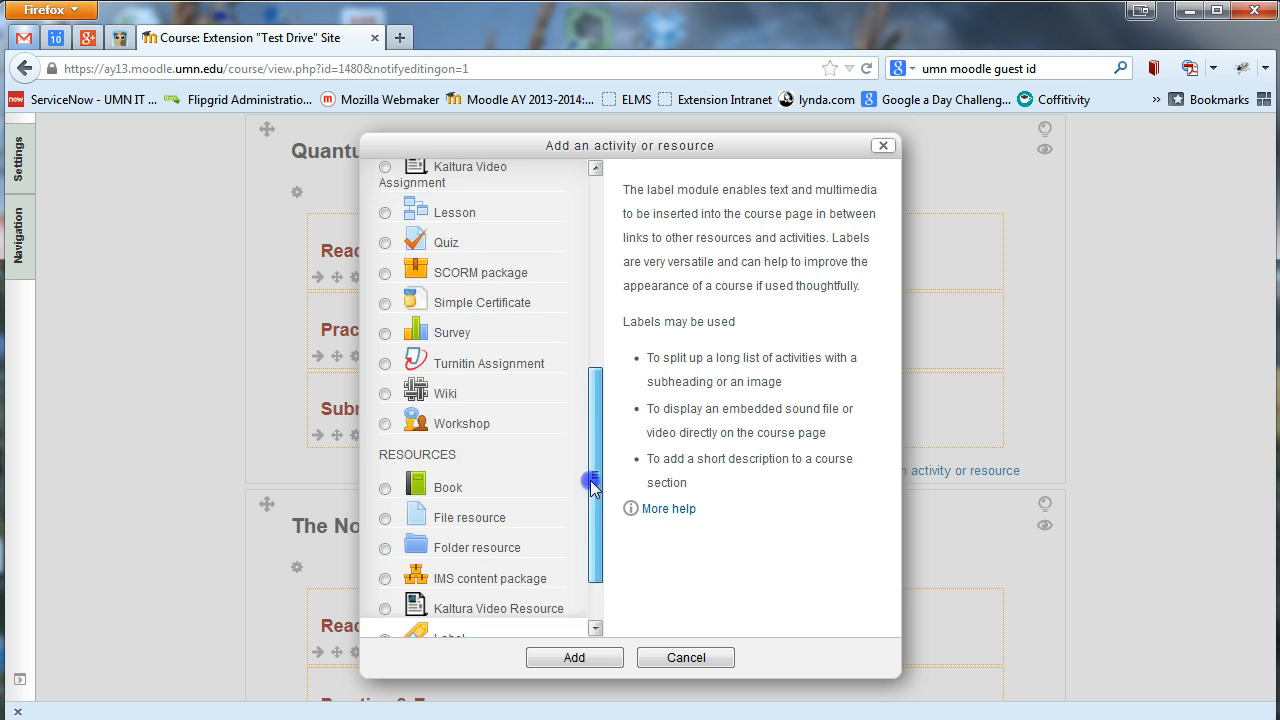
# Select the Feedback activity to see its custom survey description
pyautogui.scroll(3)
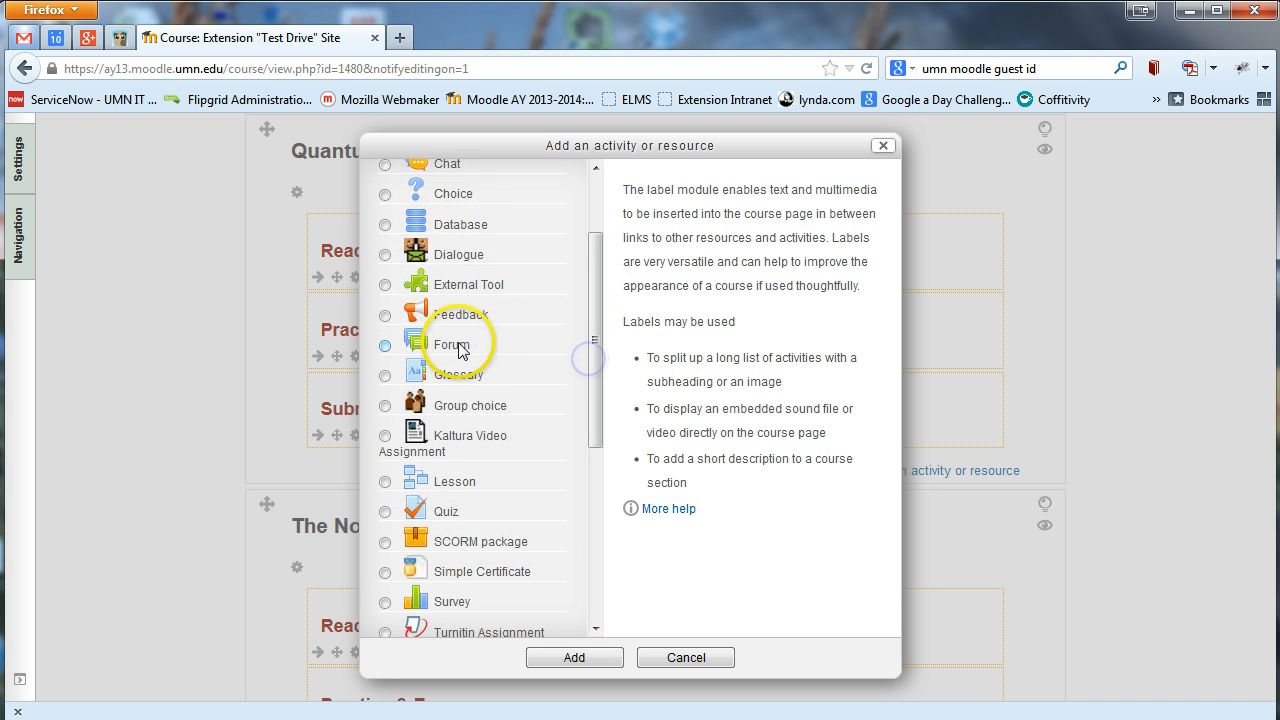
pyautogui.click(385, 166)
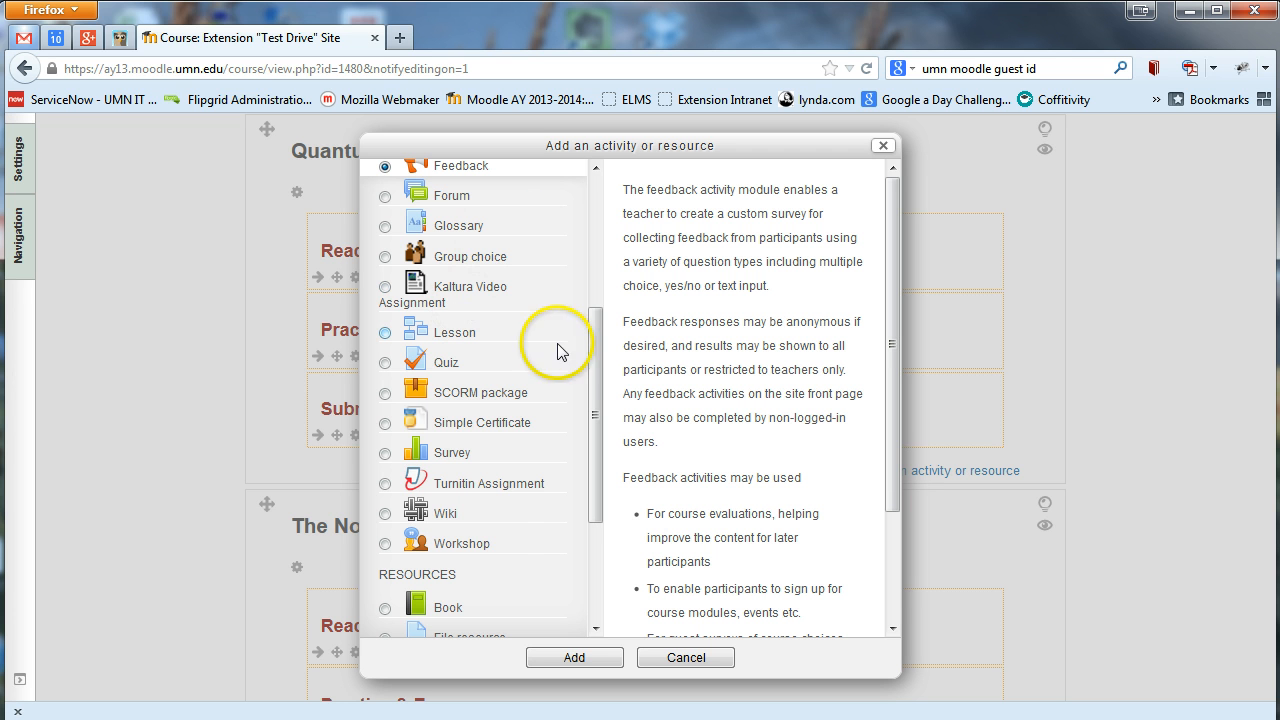
pyautogui.scroll(3)
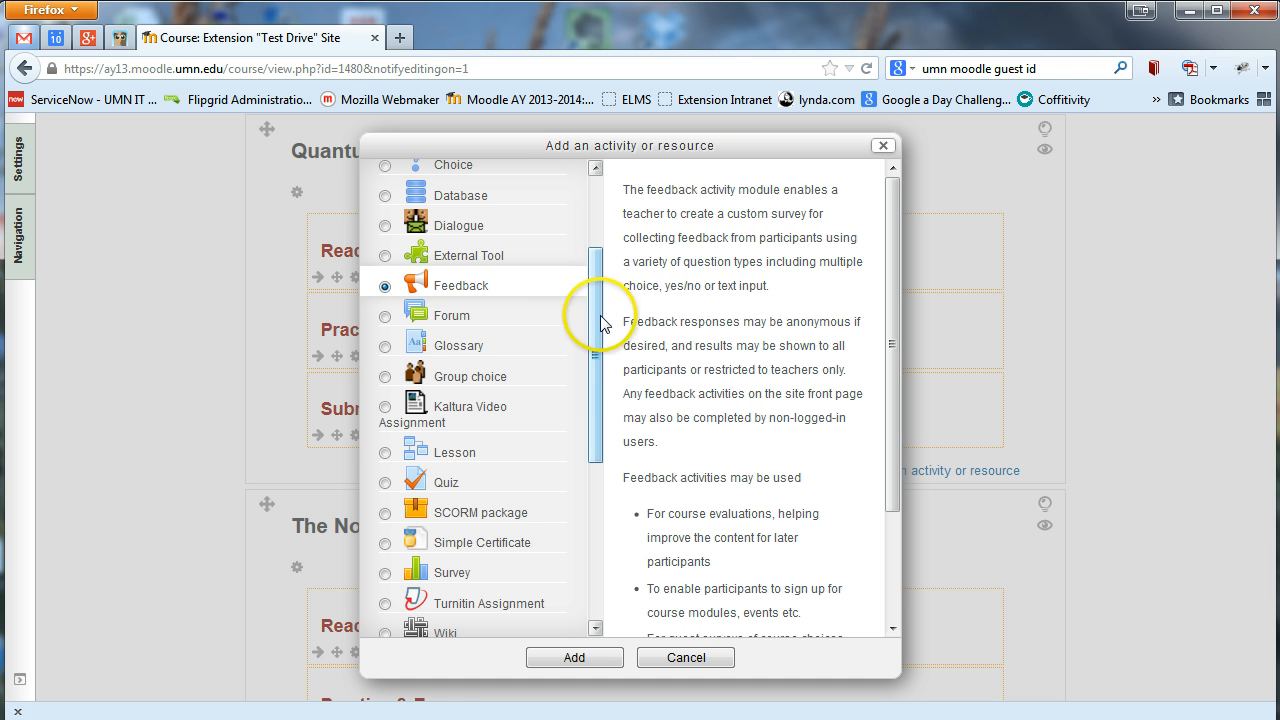
pyautogui.scroll(3)
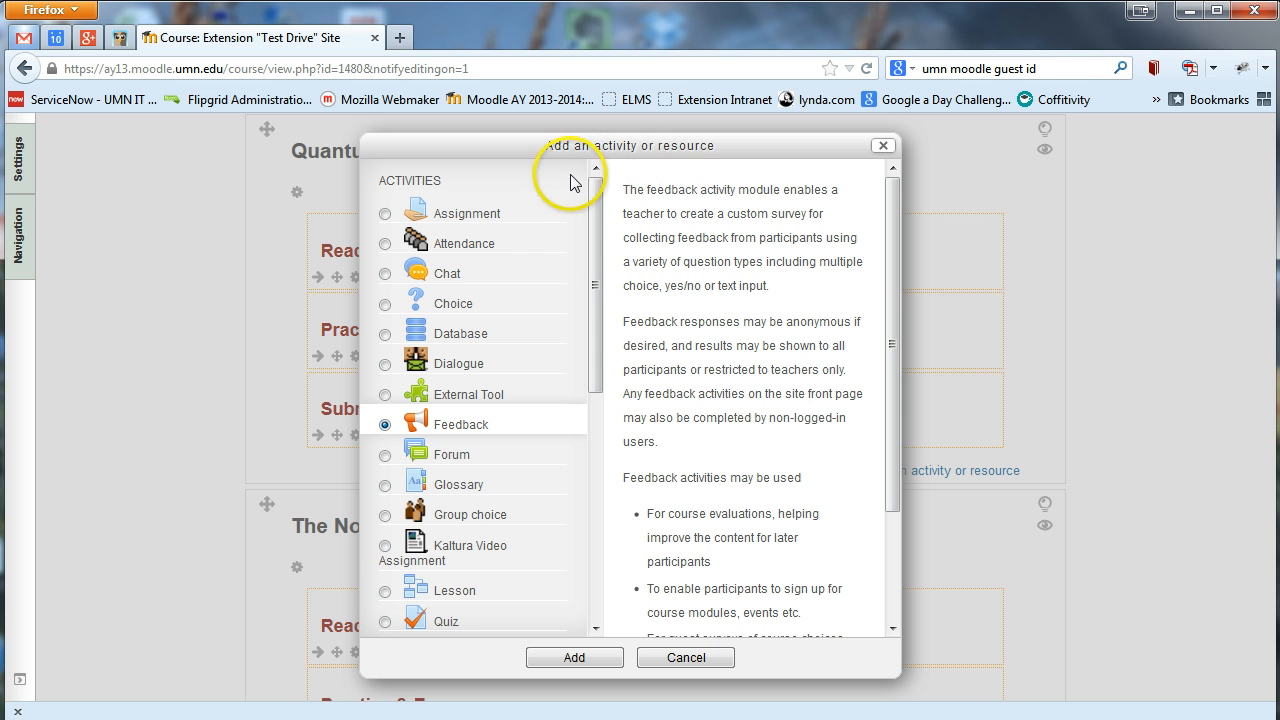
pyautogui.moveTo(685, 657)
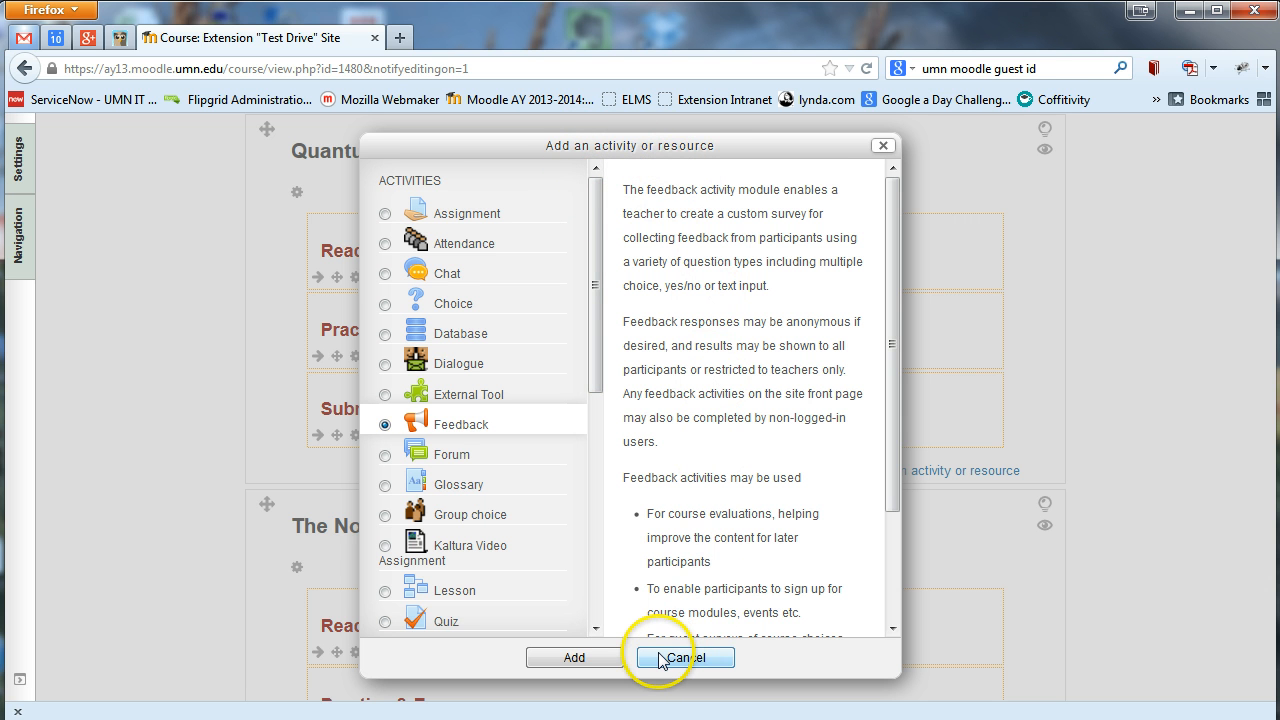
# Cancel the chooser without adding anything and return to the top of the course page
pyautogui.click(685, 657)
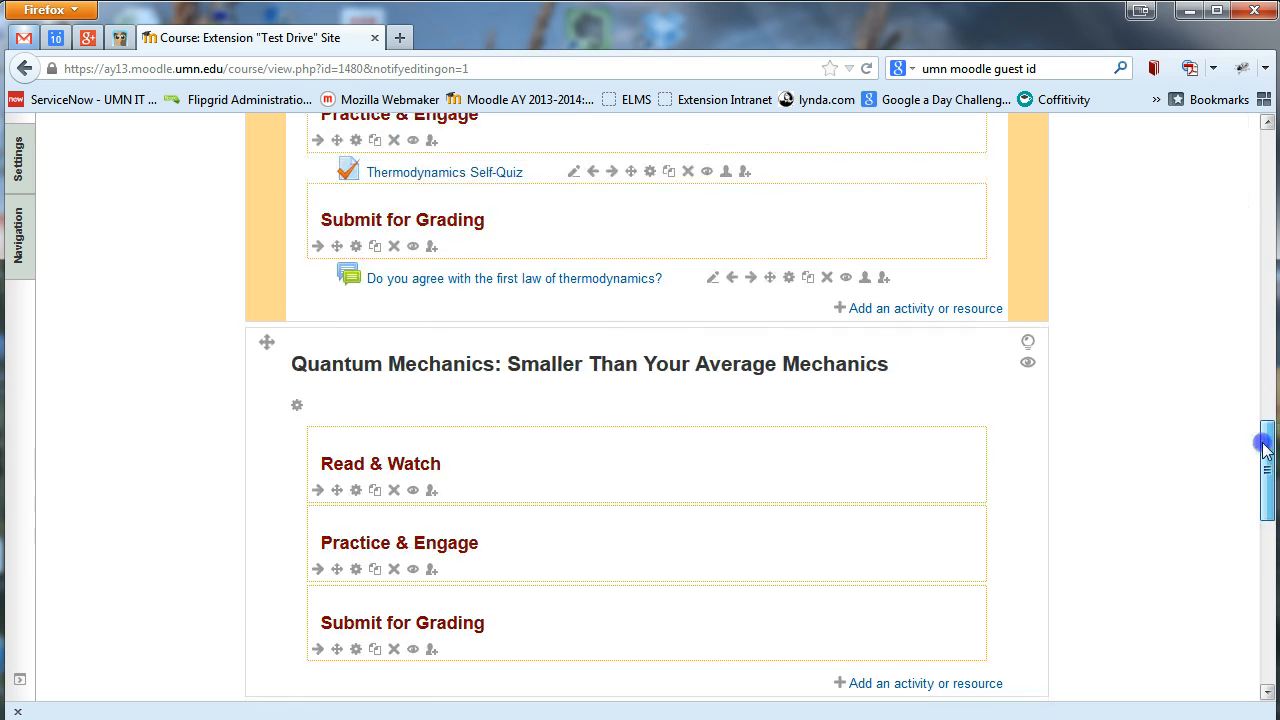
pyautogui.scroll(3)
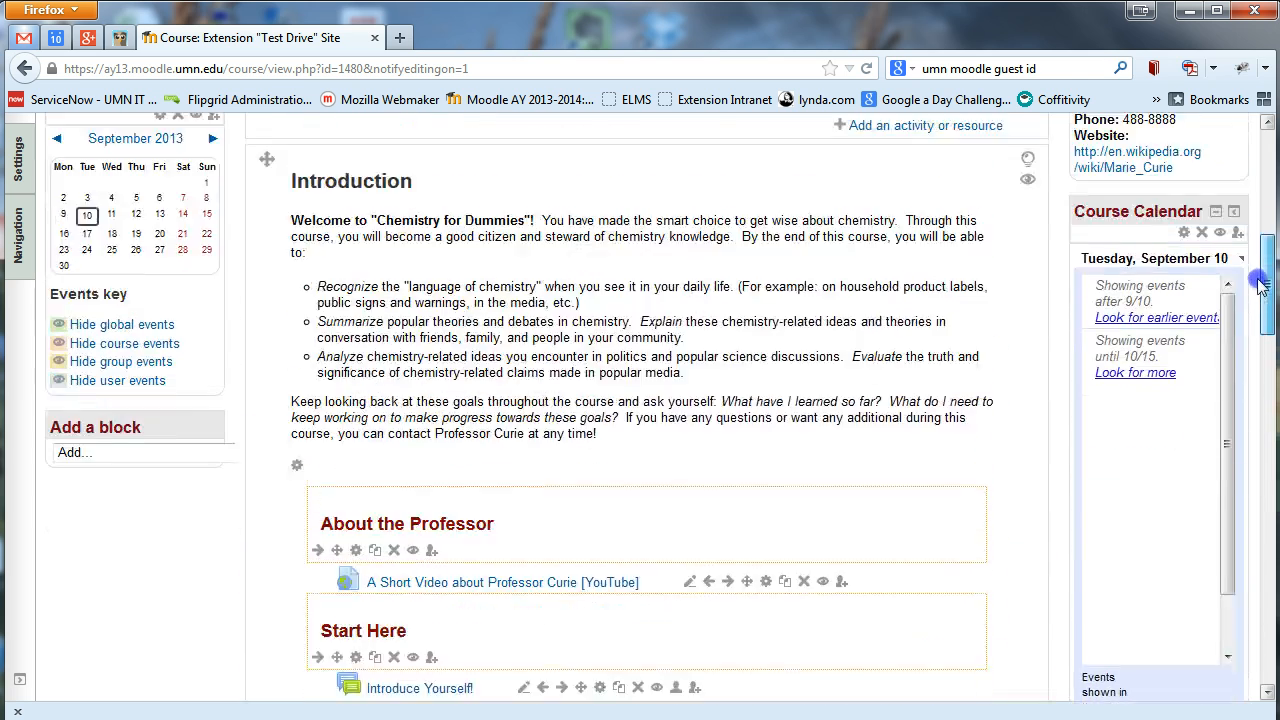
pyautogui.scroll(3)
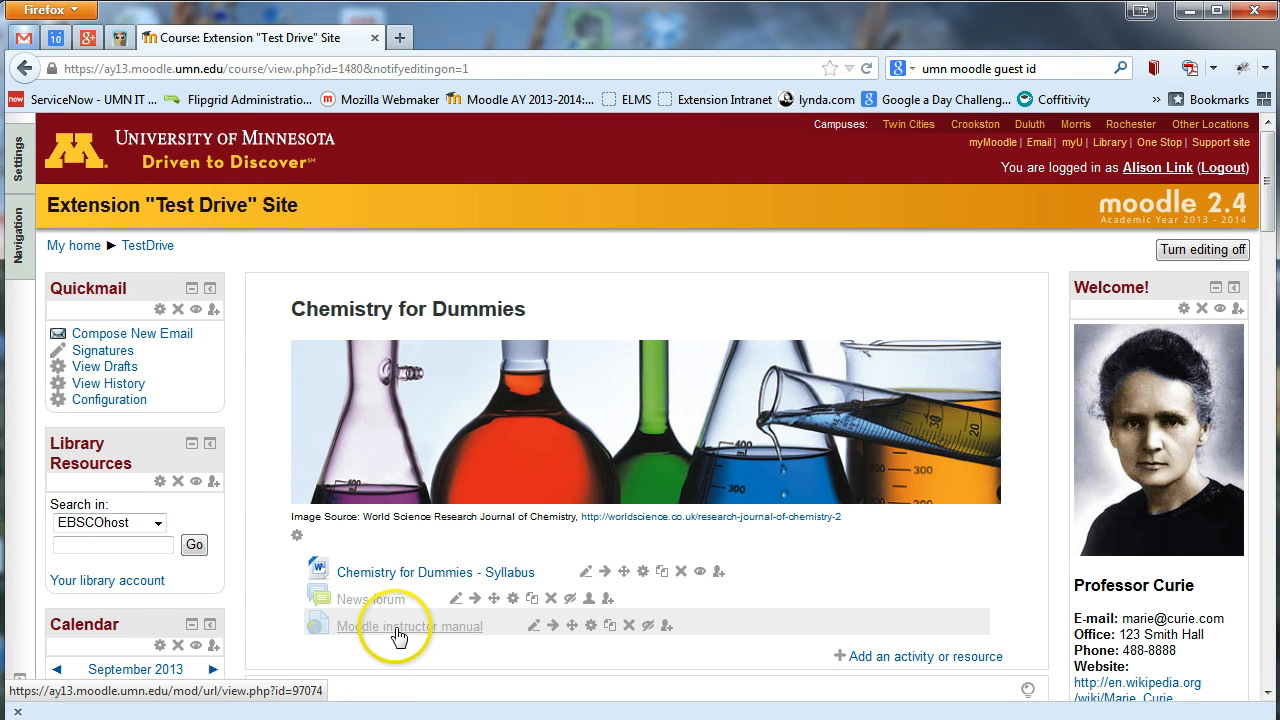
pyautogui.moveTo(372, 632)
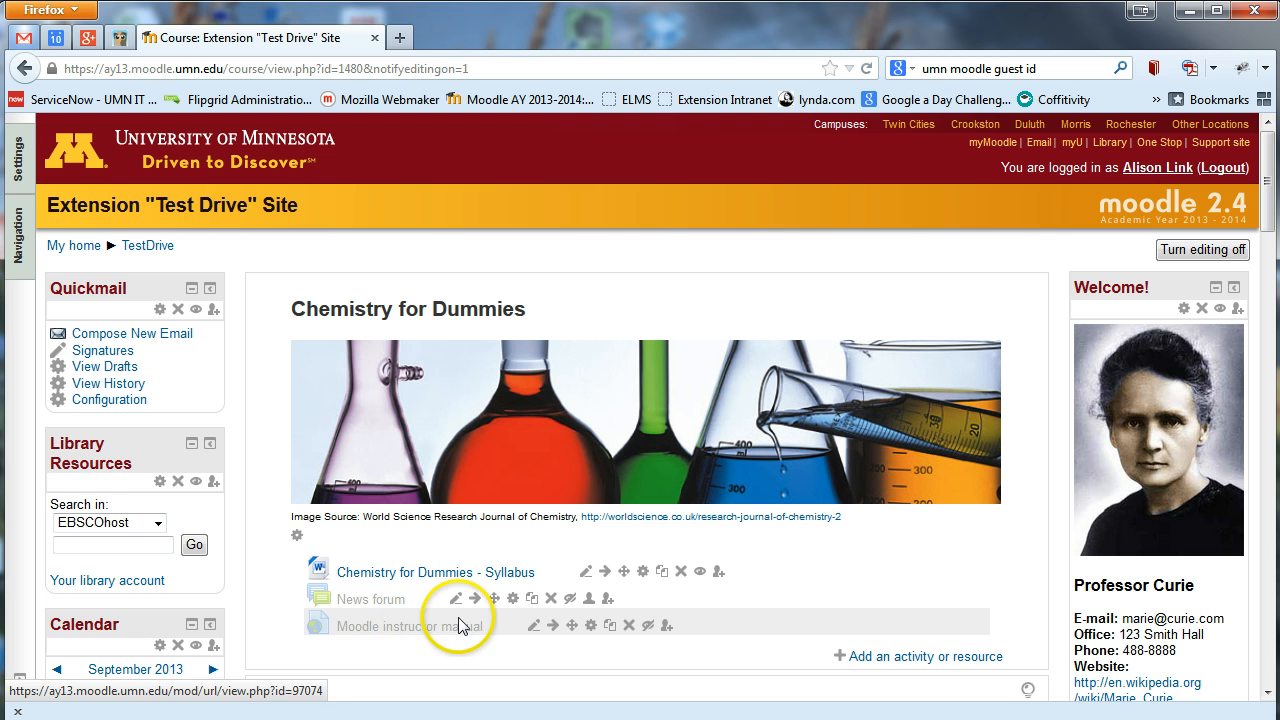
pyautogui.moveTo(432, 636)
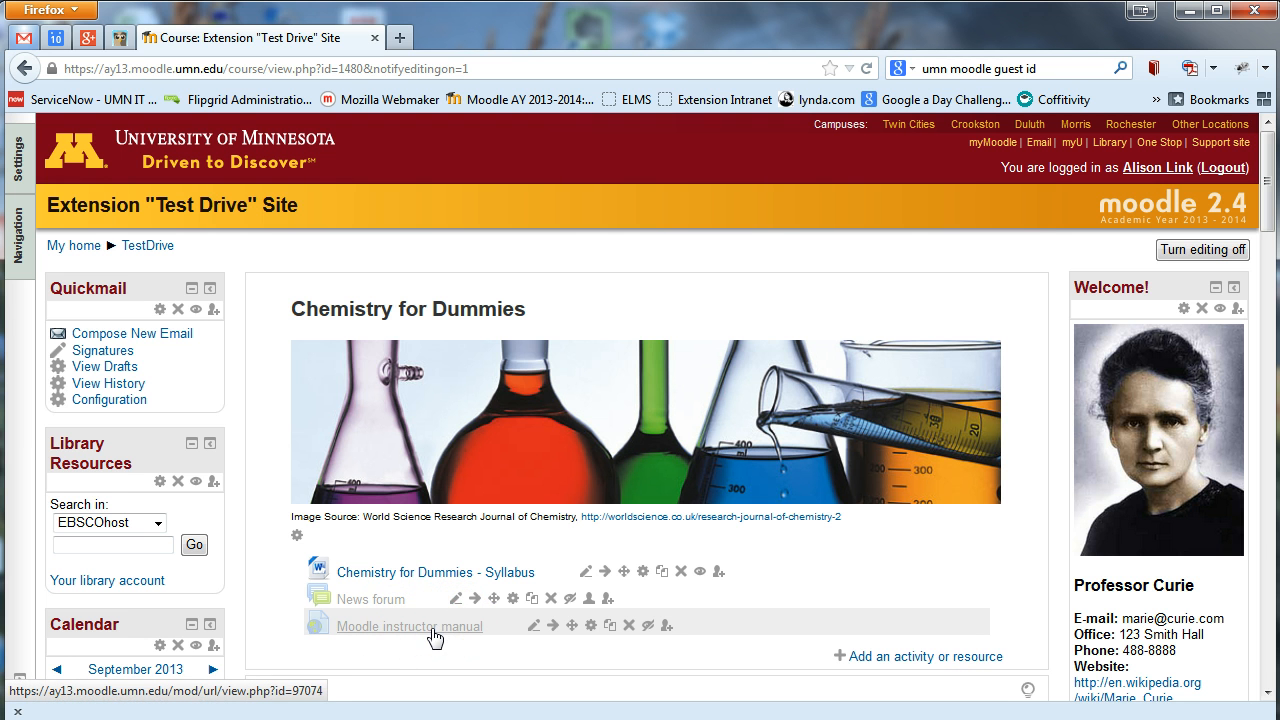
# Open the Moodle instructor manual link, showing OIT Instructor Guides in a new tab
pyautogui.click(408, 626)
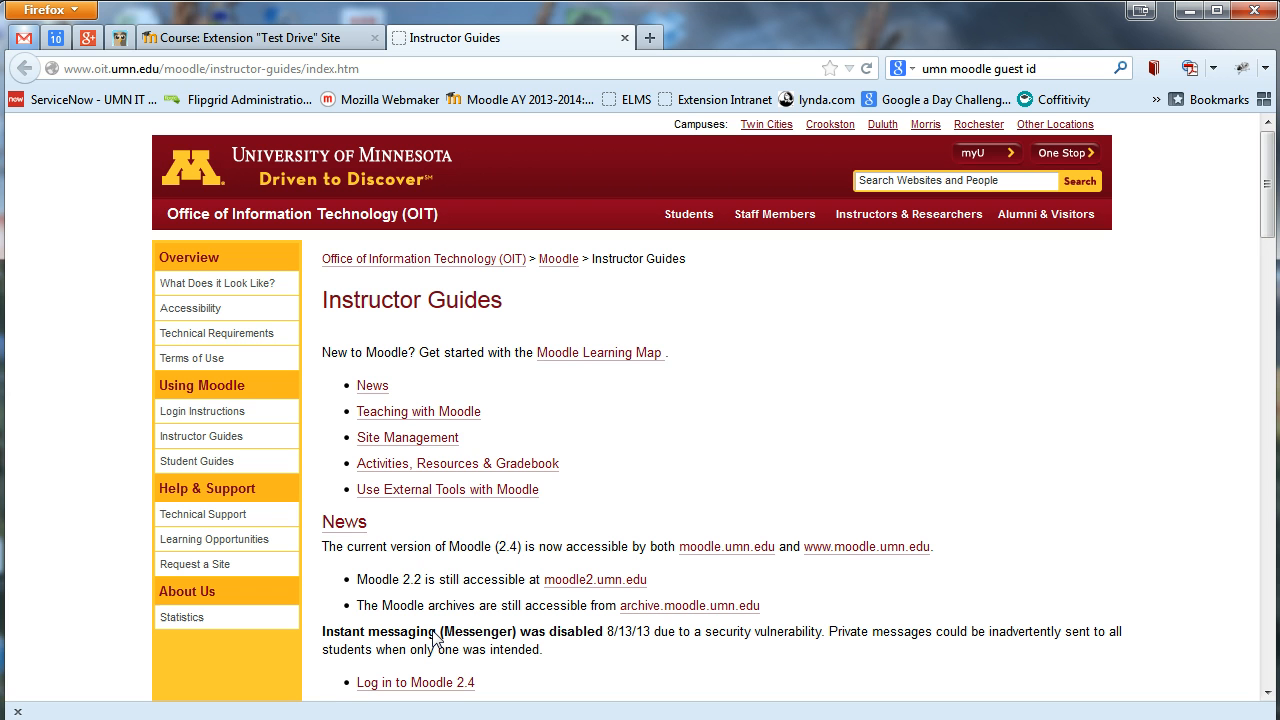
pyautogui.moveTo(530, 538)
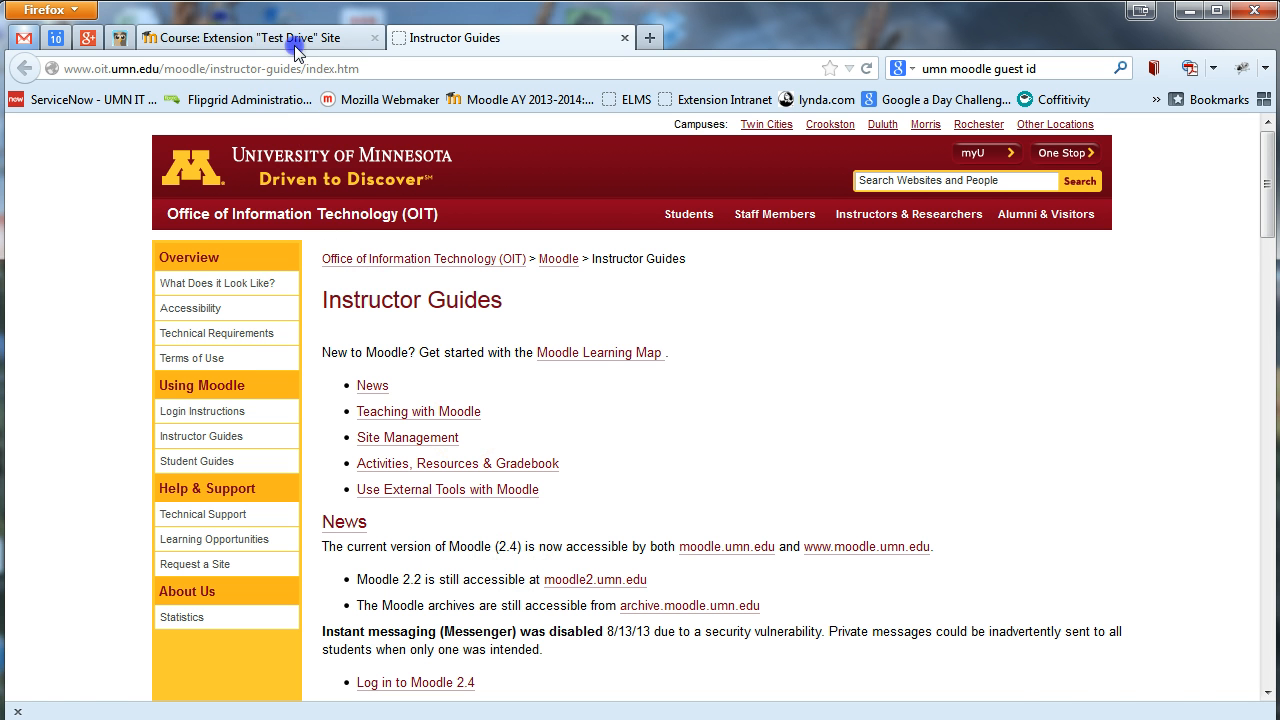
# Switch back to the Course: Extension "Test Drive" Site tab and scroll down slightly
pyautogui.click(240, 37)
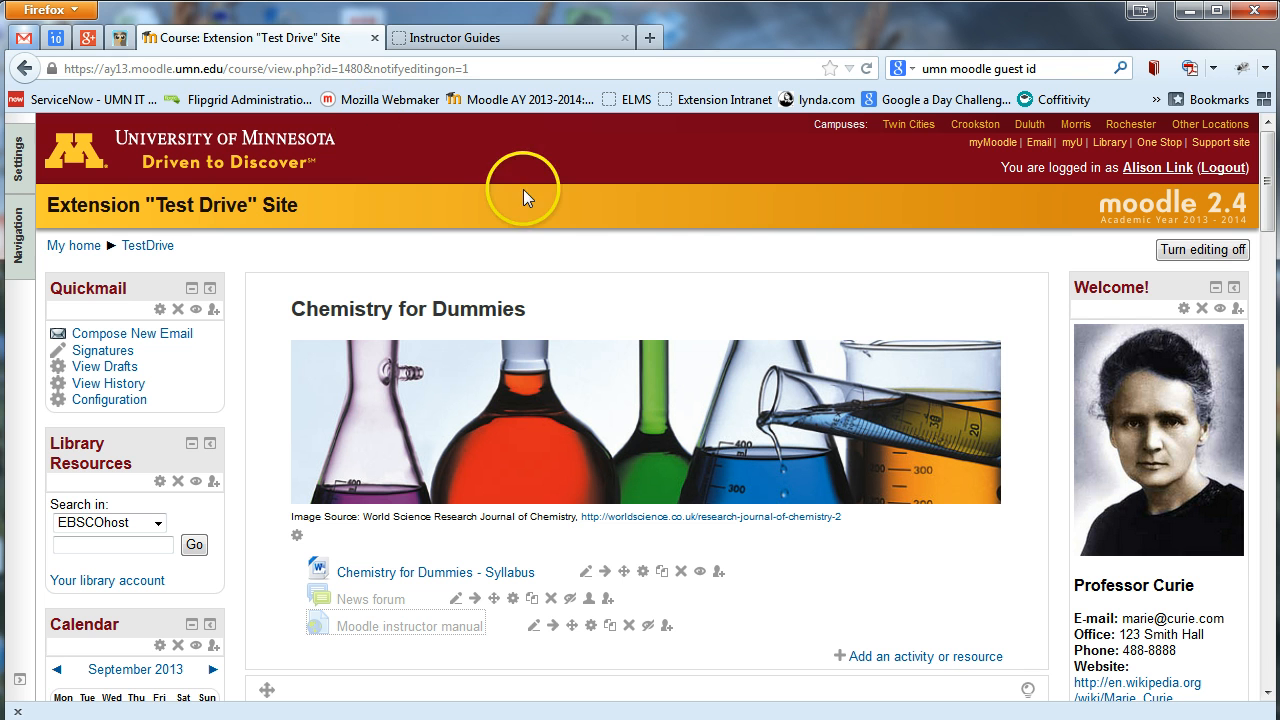
pyautogui.moveTo(1203, 249)
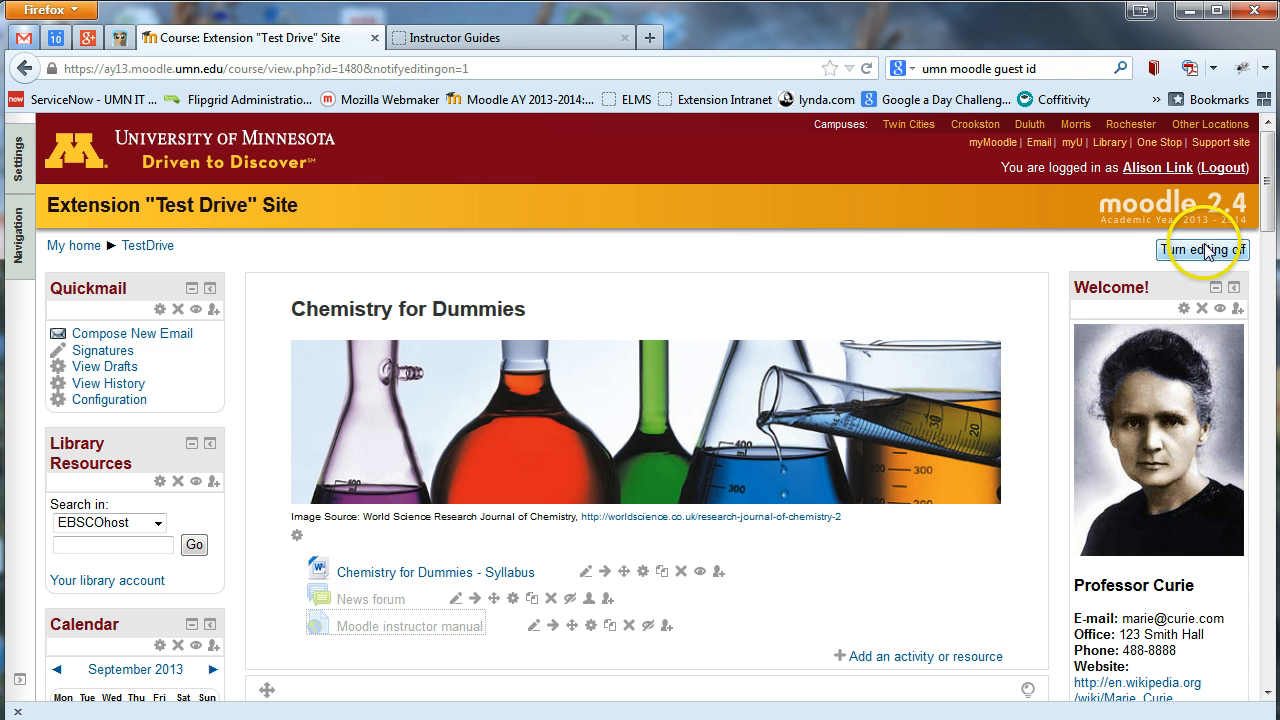
pyautogui.moveTo(658, 315)
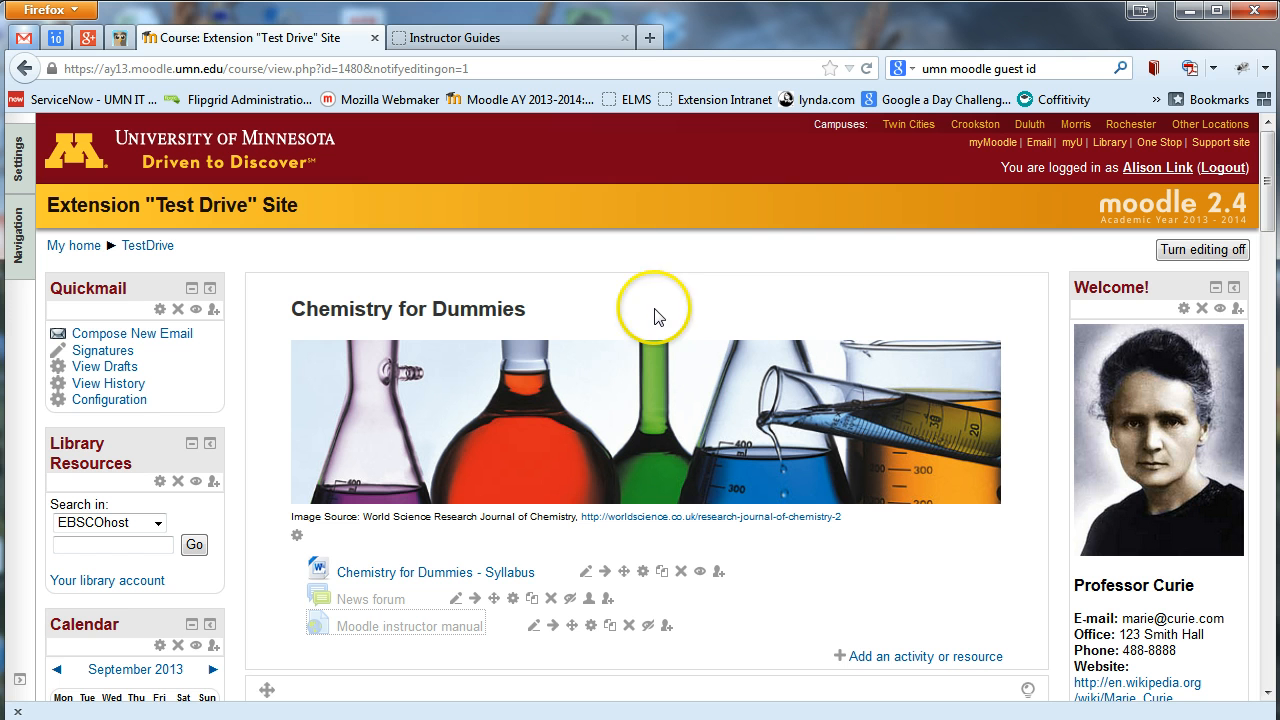
pyautogui.moveTo(1070, 337)
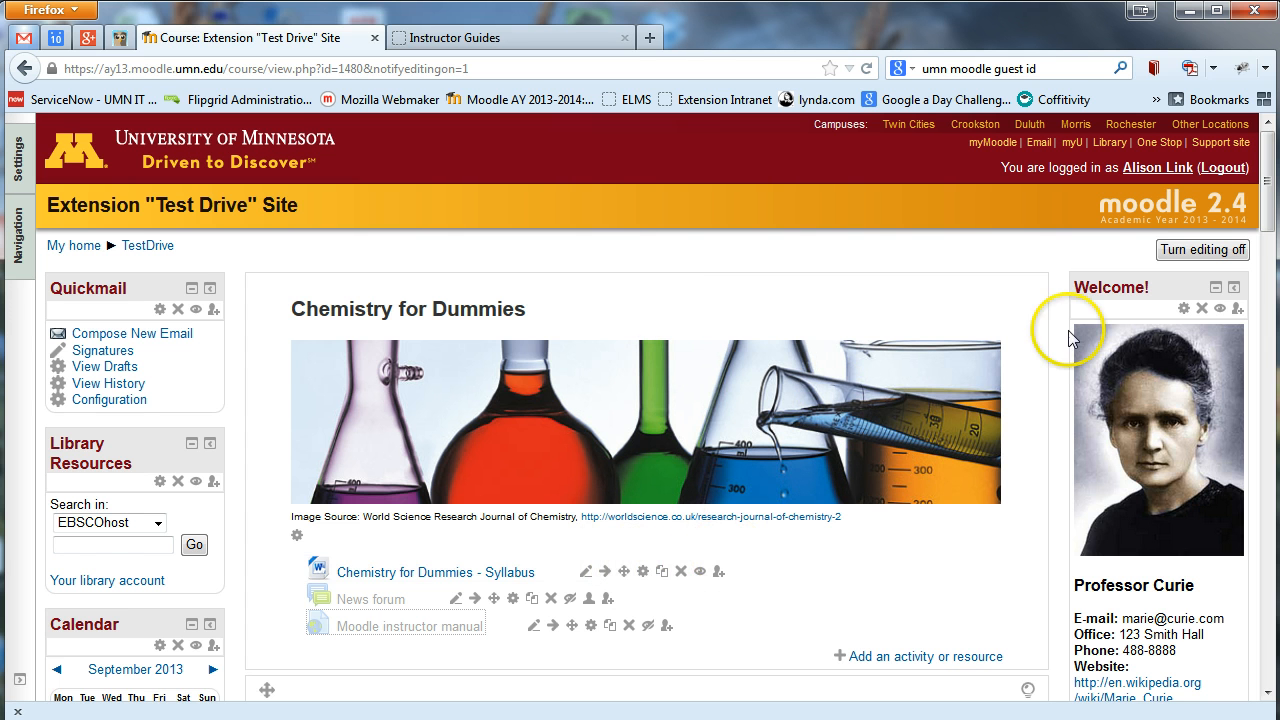
pyautogui.scroll(-3)
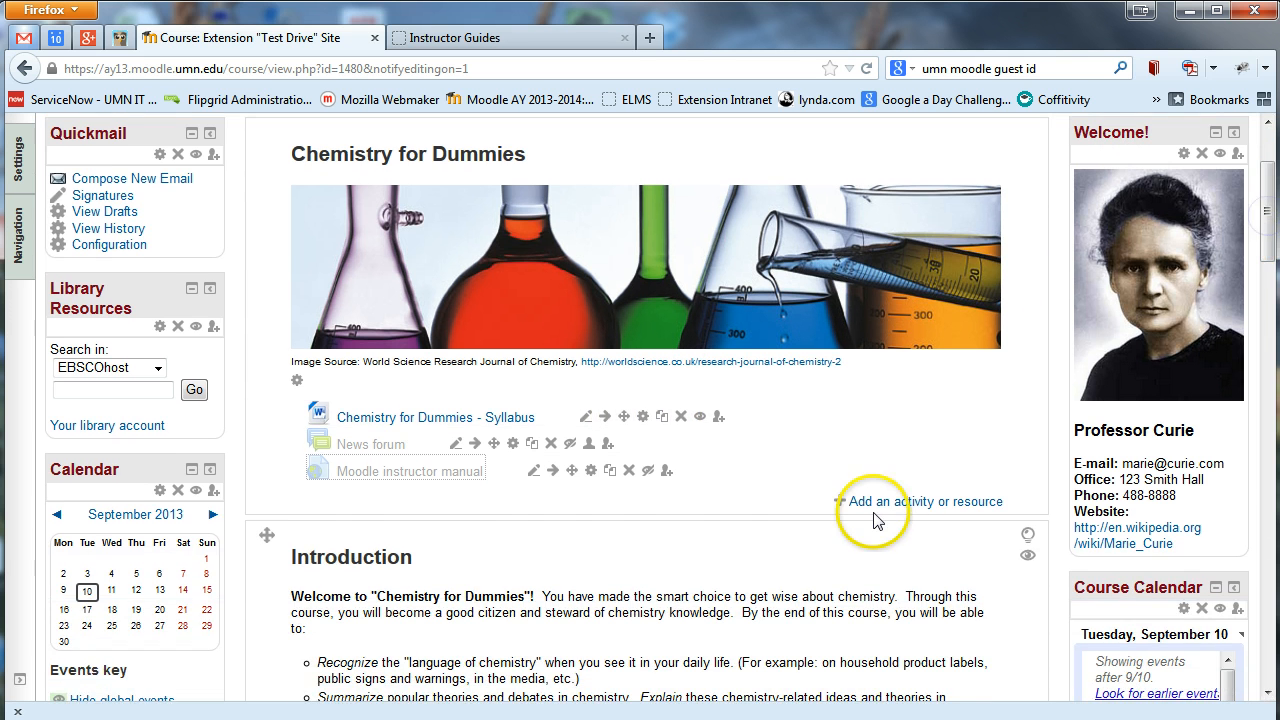
pyautogui.moveTo(888, 510)
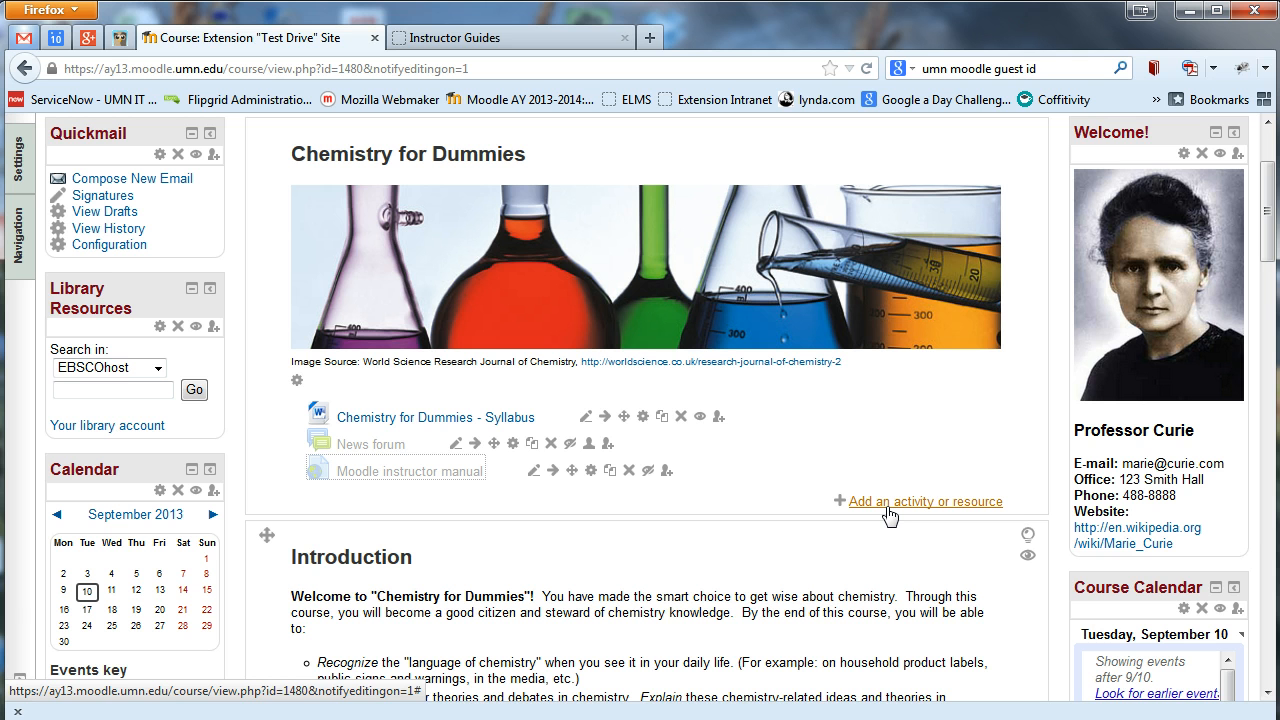